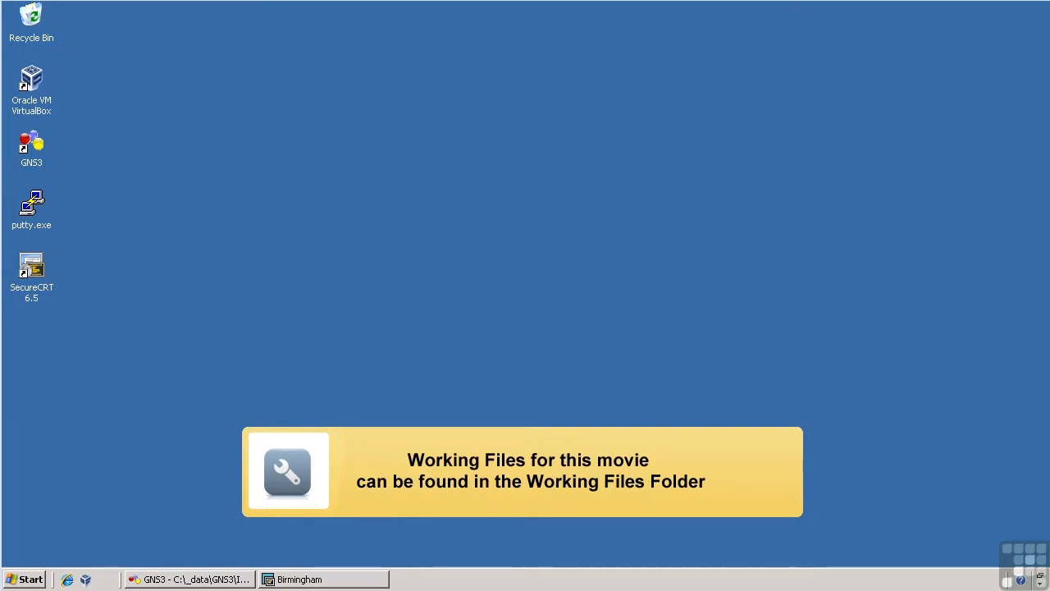
- Restore the GNS3 topology.net window showing the Frame Relay Lab 1 diagram
{"action": "left_click", "coordinate": [188, 579]}
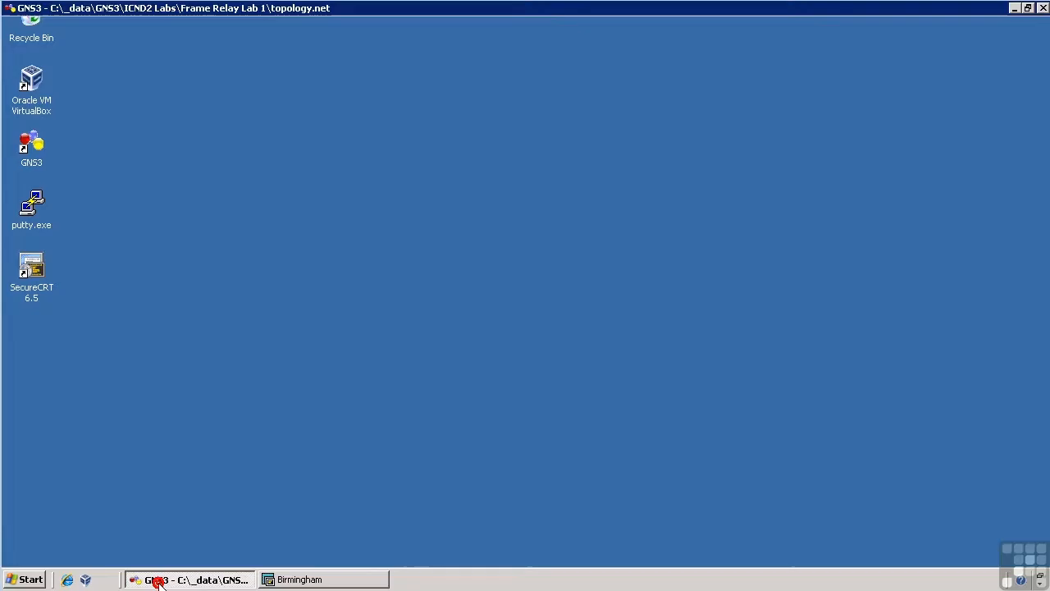
{"action": "left_click", "coordinate": [188, 579]}
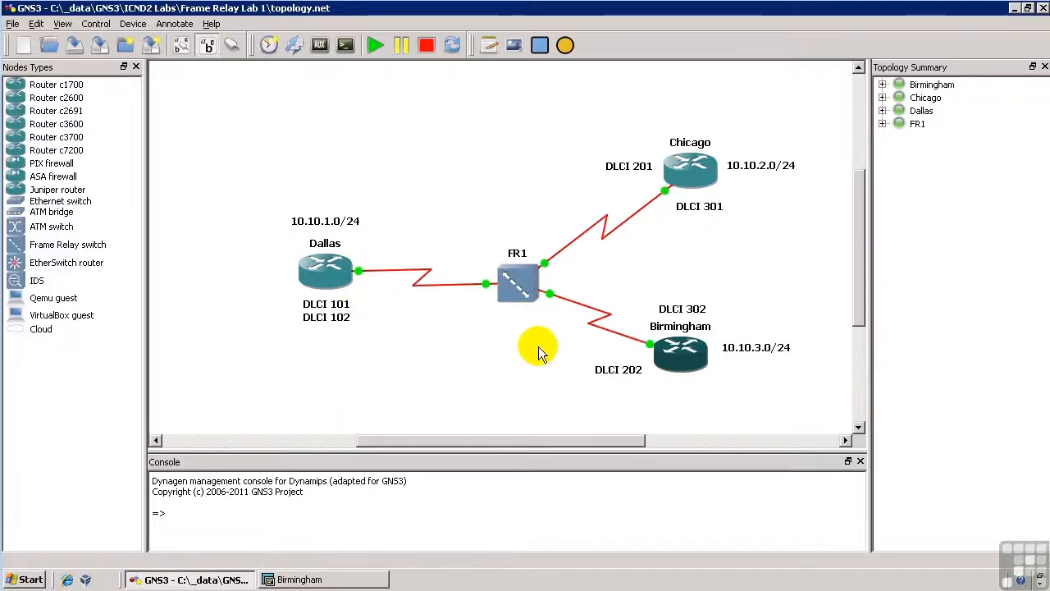
{"action": "mouse_move", "coordinate": [478, 334]}
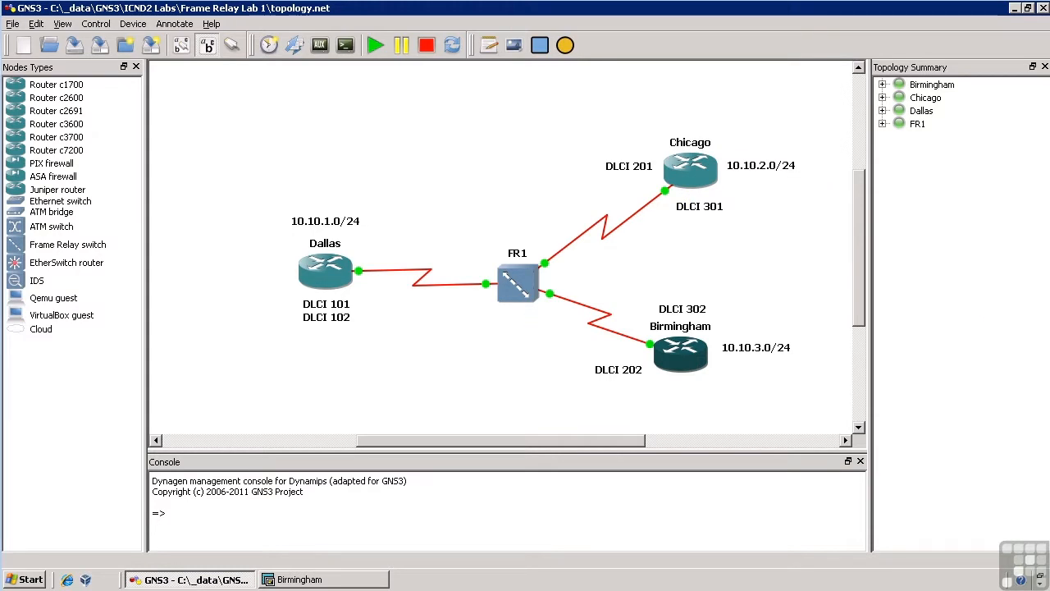
{"action": "mouse_move", "coordinate": [318, 86]}
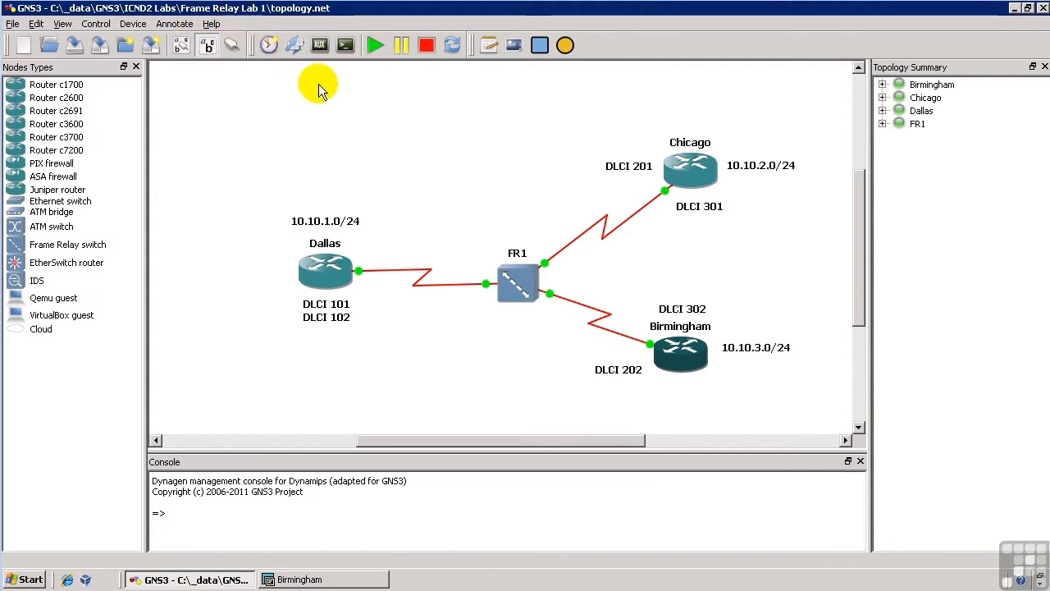
{"action": "mouse_move", "coordinate": [364, 133]}
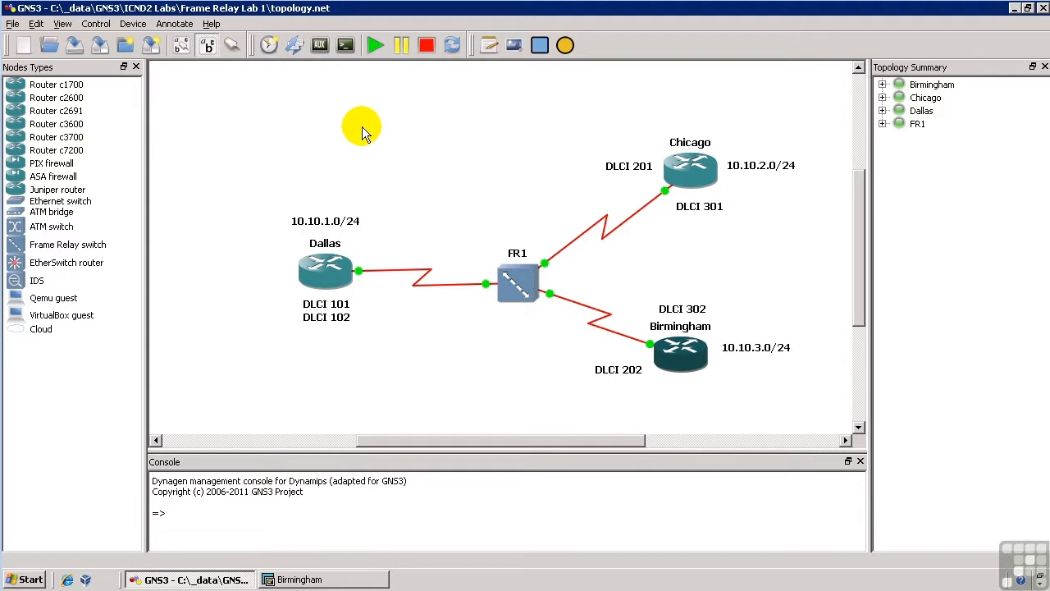
{"action": "mouse_move", "coordinate": [332, 266]}
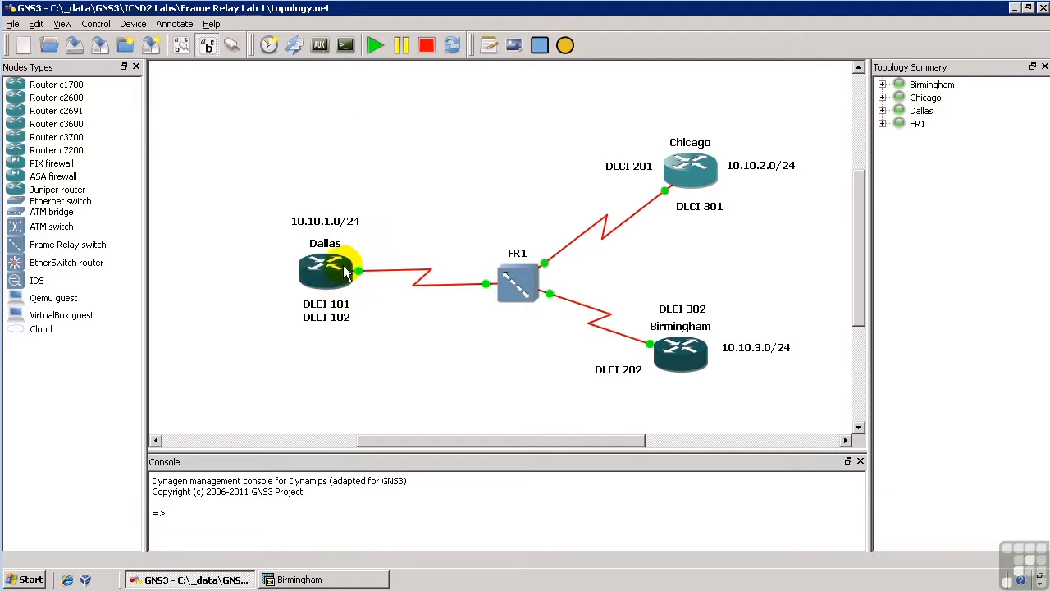
{"action": "mouse_move", "coordinate": [734, 152]}
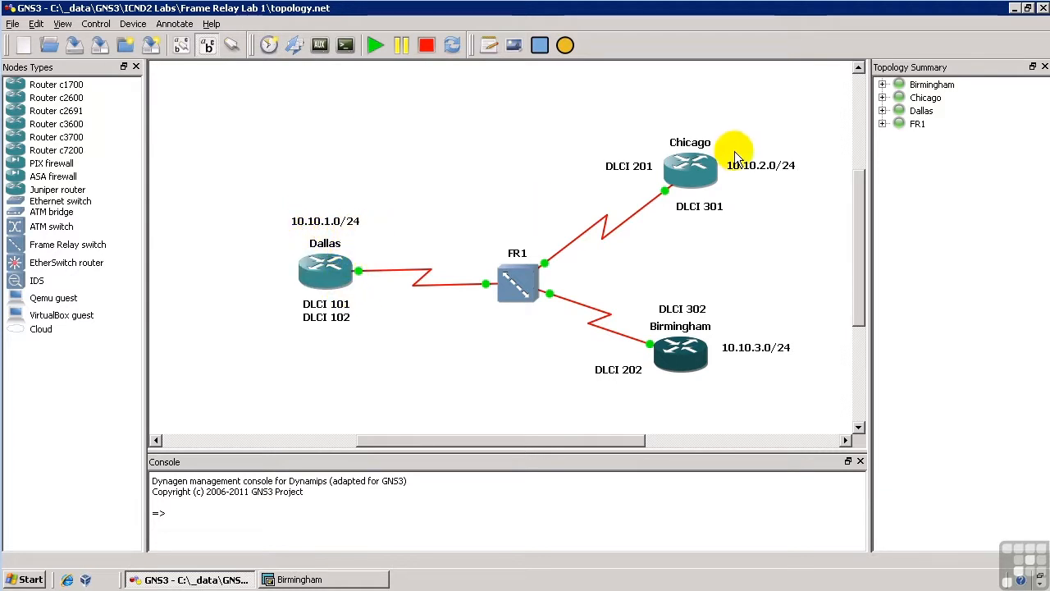
{"action": "mouse_move", "coordinate": [628, 210]}
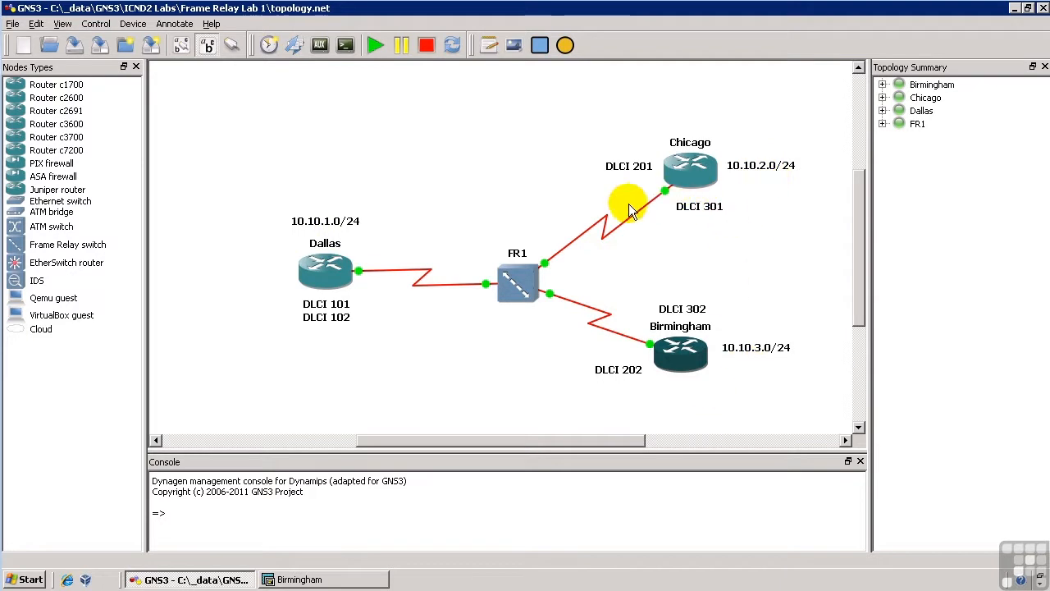
{"action": "mouse_move", "coordinate": [369, 300]}
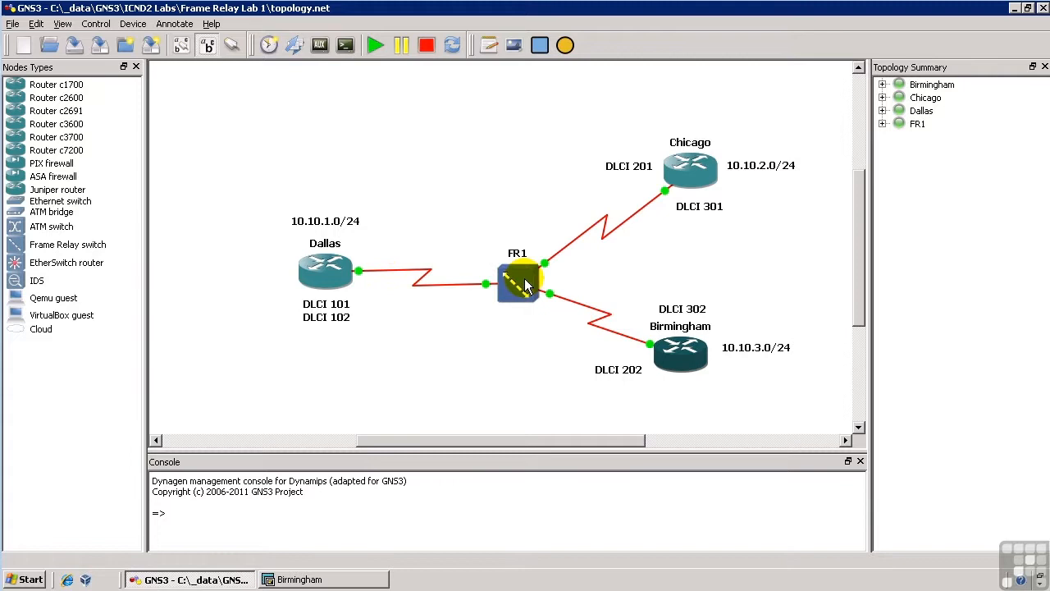
- Inspect FR1's Port:DLCI mapping table in its Configure dialog, then close it unchanged
{"action": "right_click", "coordinate": [517, 283]}
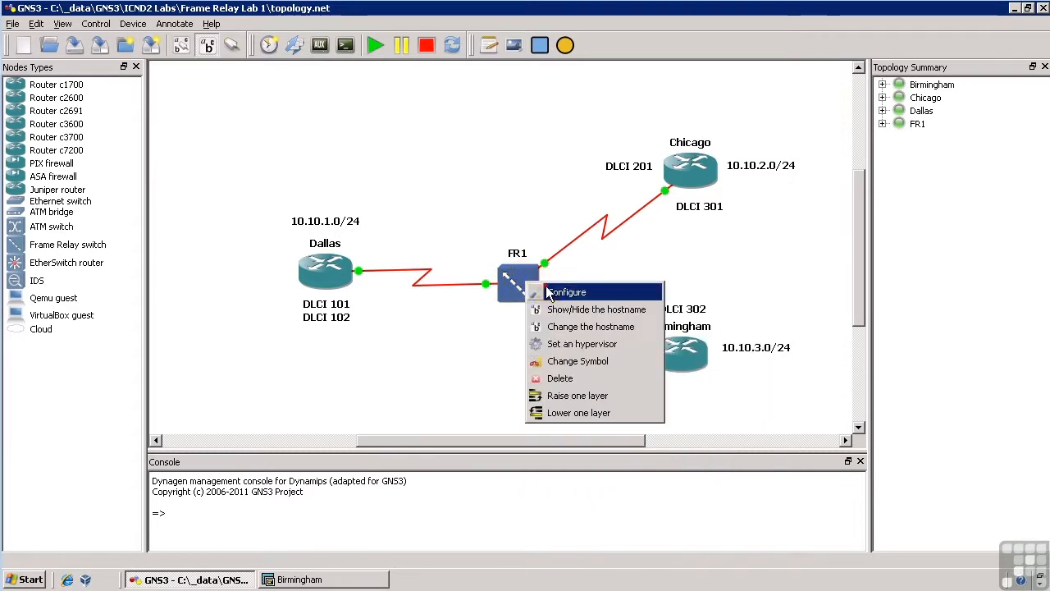
{"action": "left_click", "coordinate": [565, 291]}
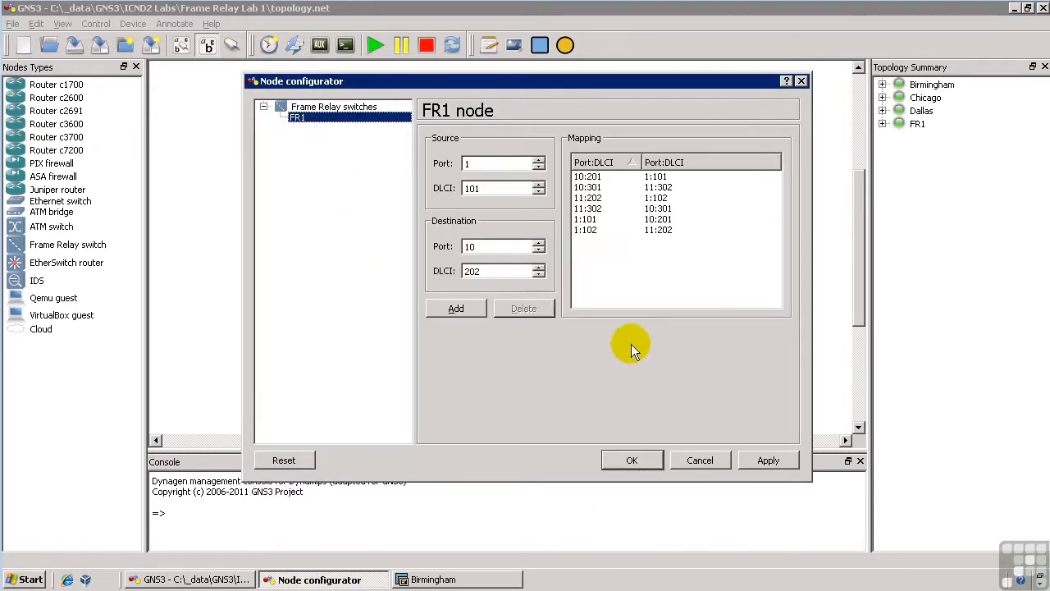
{"action": "left_click", "coordinate": [632, 459]}
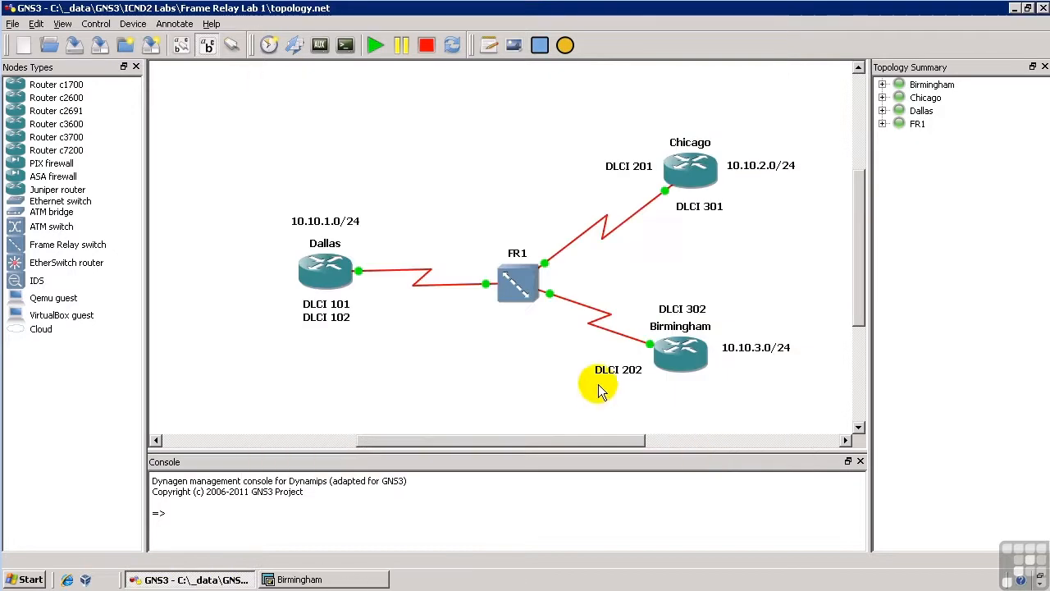
{"action": "mouse_move", "coordinate": [366, 312]}
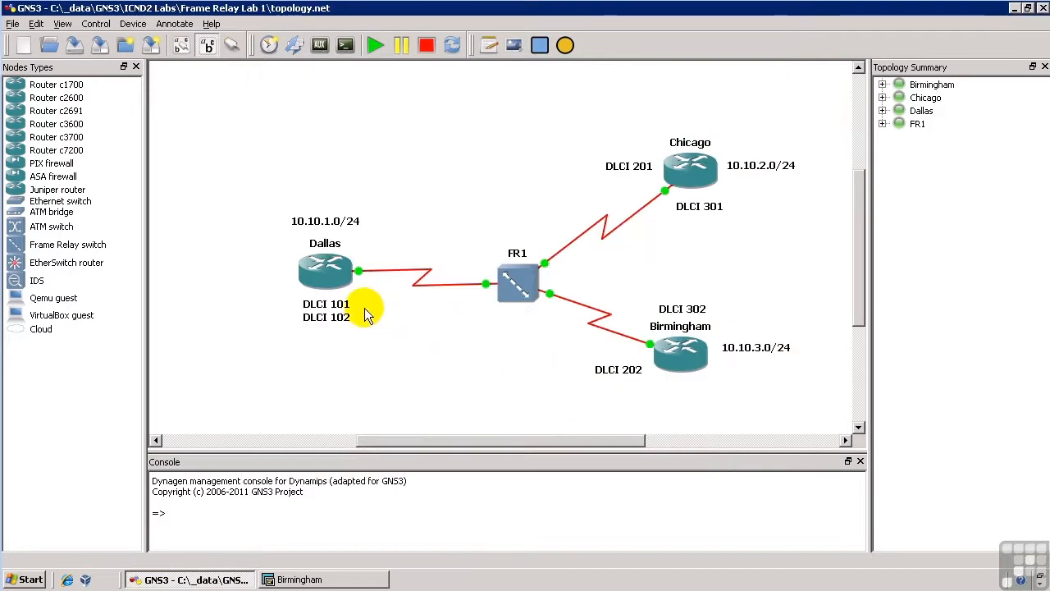
{"action": "mouse_move", "coordinate": [613, 221]}
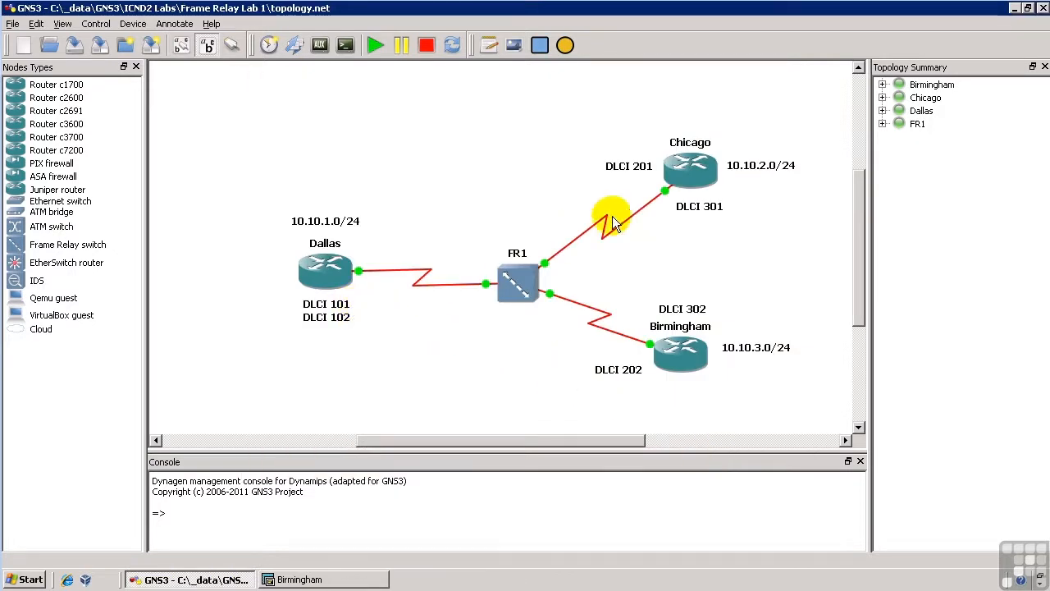
{"action": "mouse_move", "coordinate": [656, 188]}
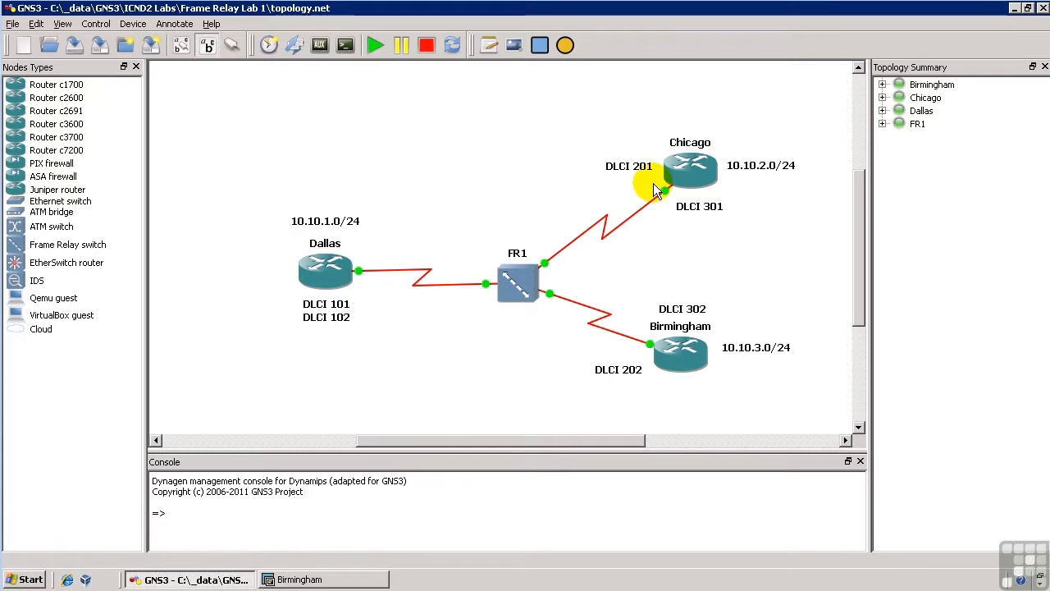
{"action": "mouse_move", "coordinate": [324, 318]}
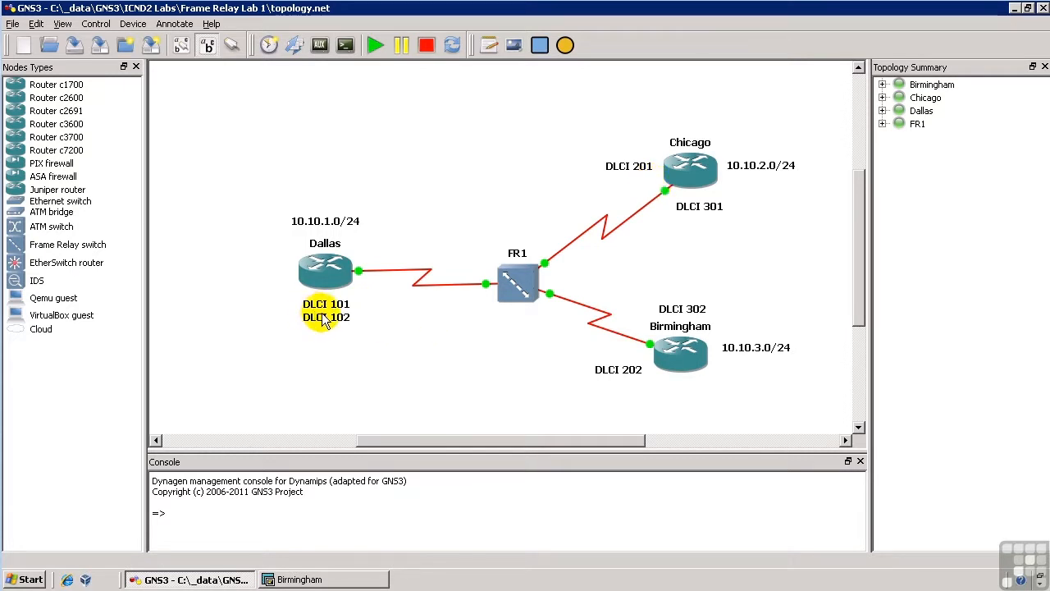
{"action": "mouse_move", "coordinate": [611, 378]}
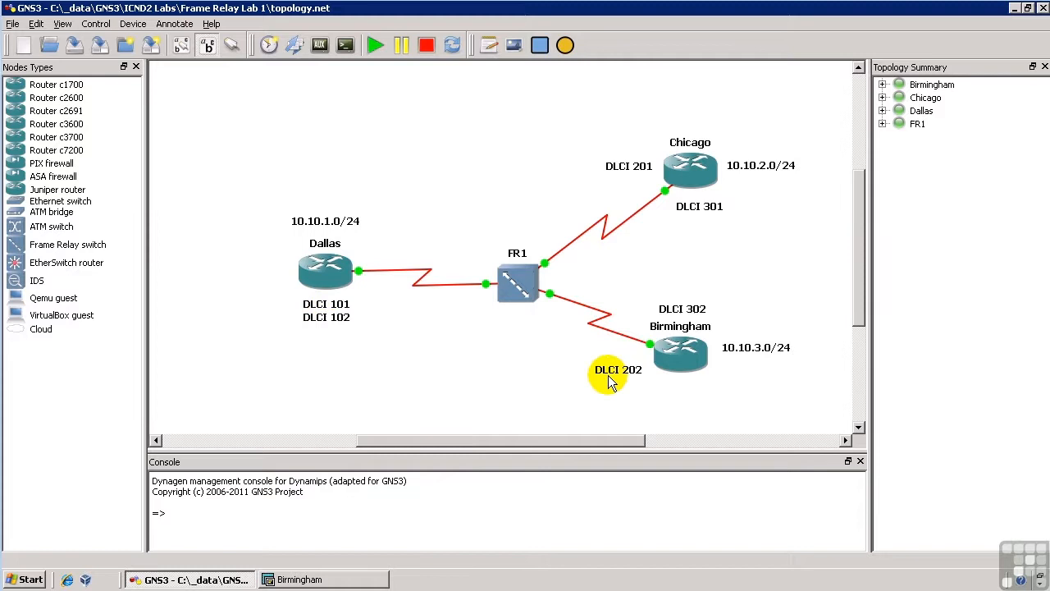
{"action": "mouse_move", "coordinate": [705, 184]}
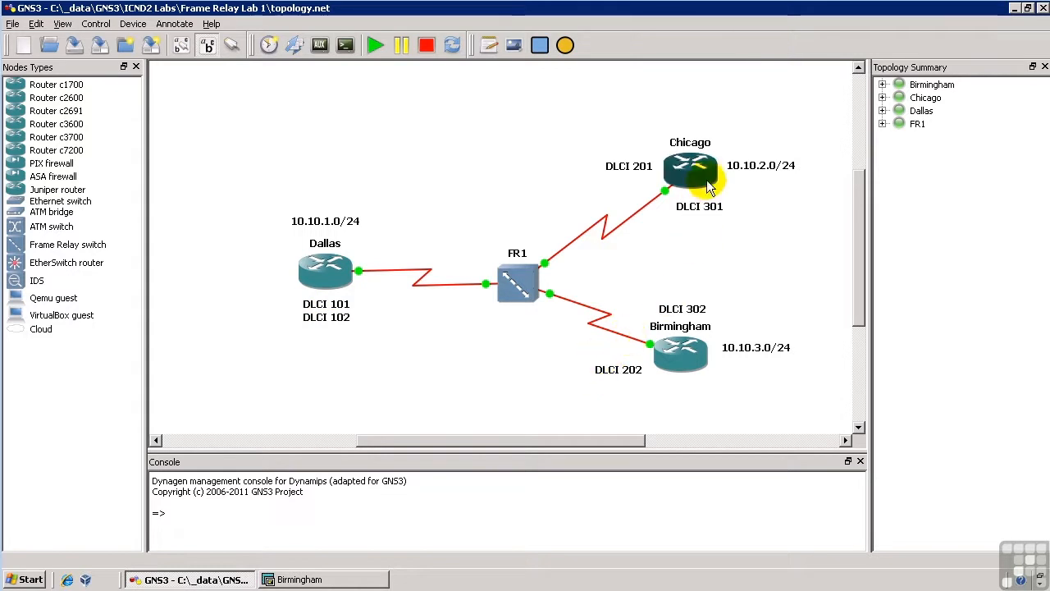
{"action": "mouse_move", "coordinate": [708, 212]}
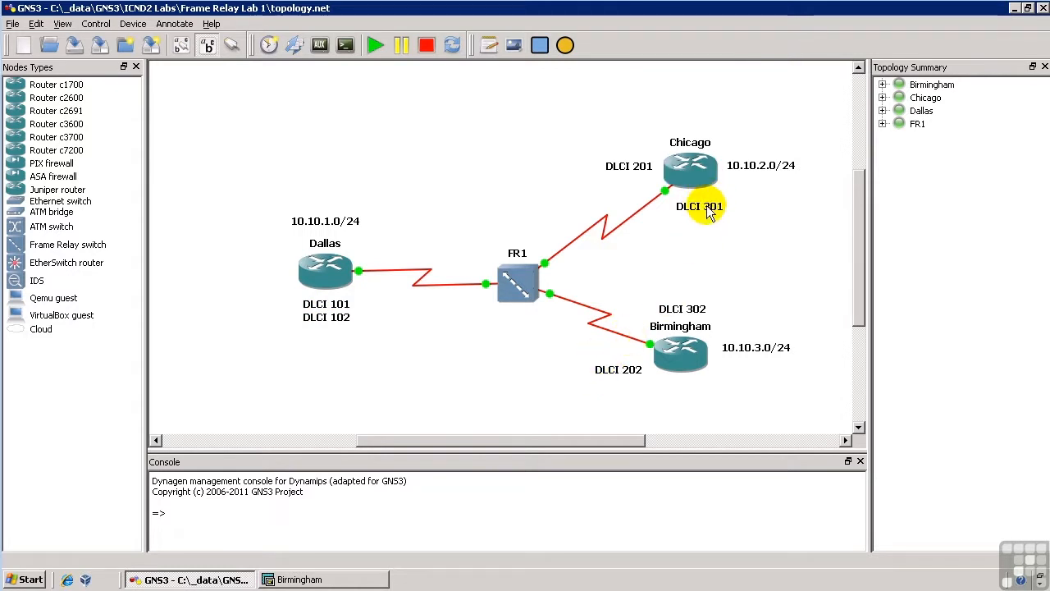
{"action": "mouse_move", "coordinate": [689, 309]}
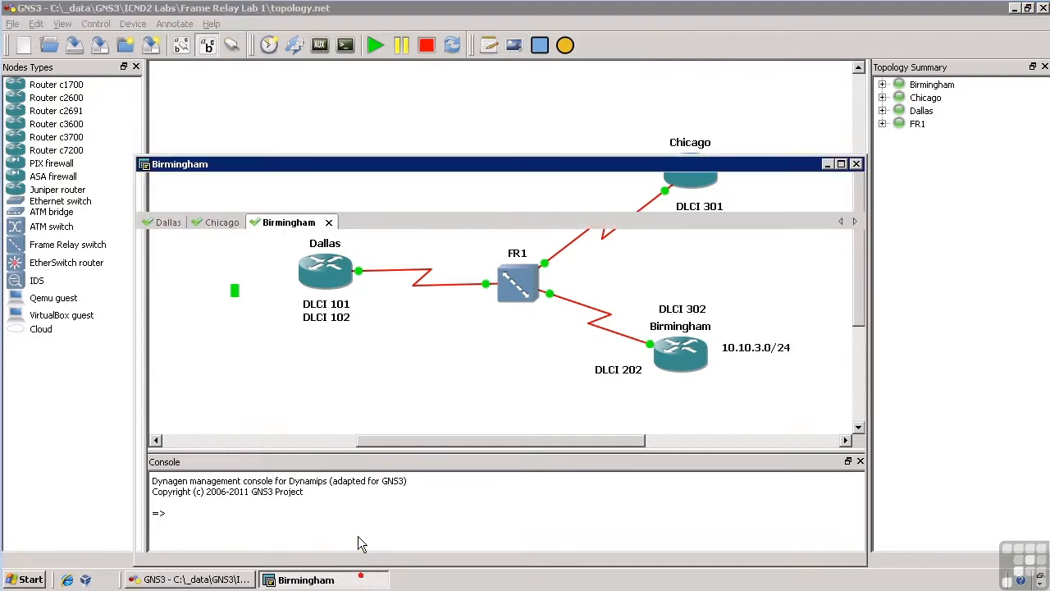
- On Dallas, set Serial0/0 to frame-relay encapsulation with 192.168.1.1/24 and enable it
{"action": "left_click", "coordinate": [168, 222]}
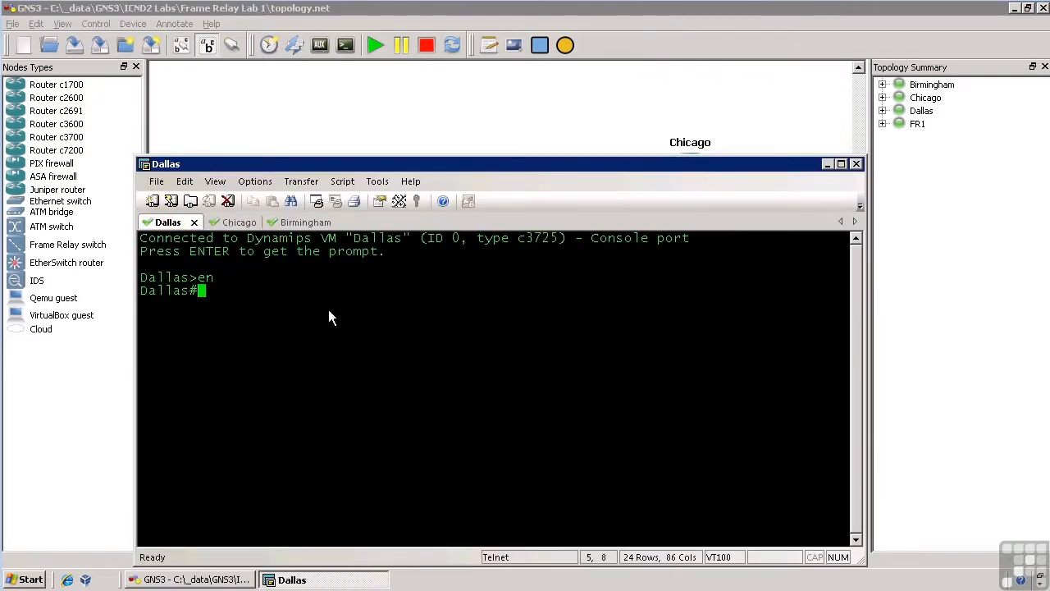
{"action": "mouse_move", "coordinate": [394, 345]}
{"action": "type", "text": "int s"}
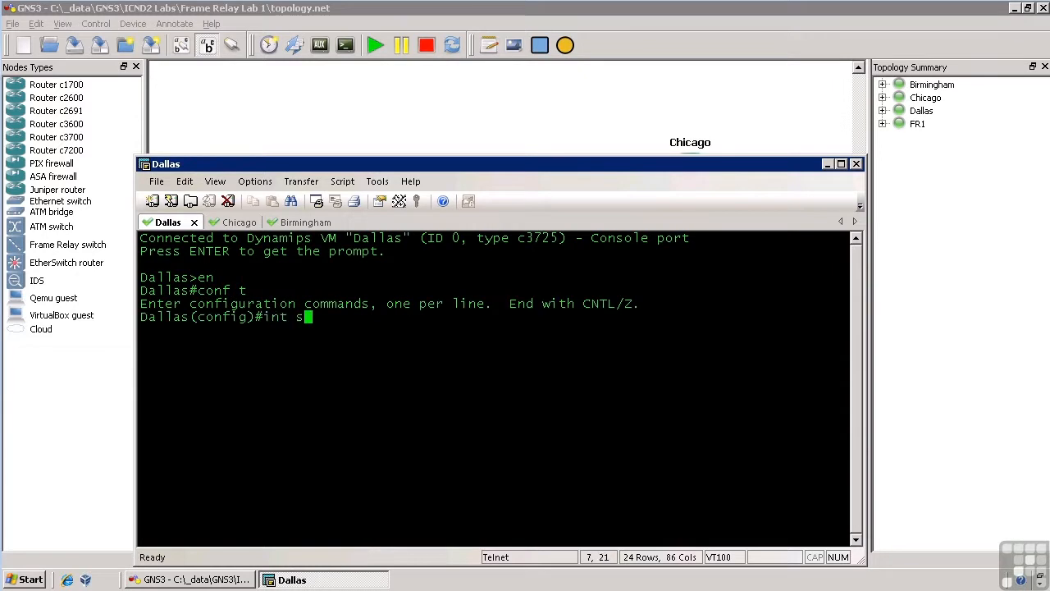
{"action": "type", "text": "er0/0"}
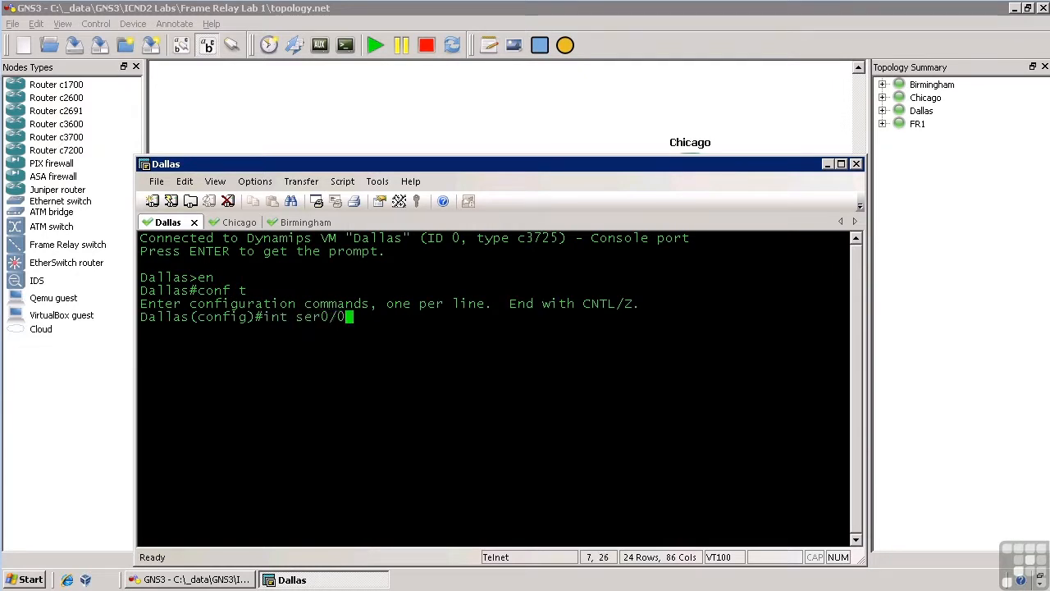
{"action": "key", "text": "Return"}
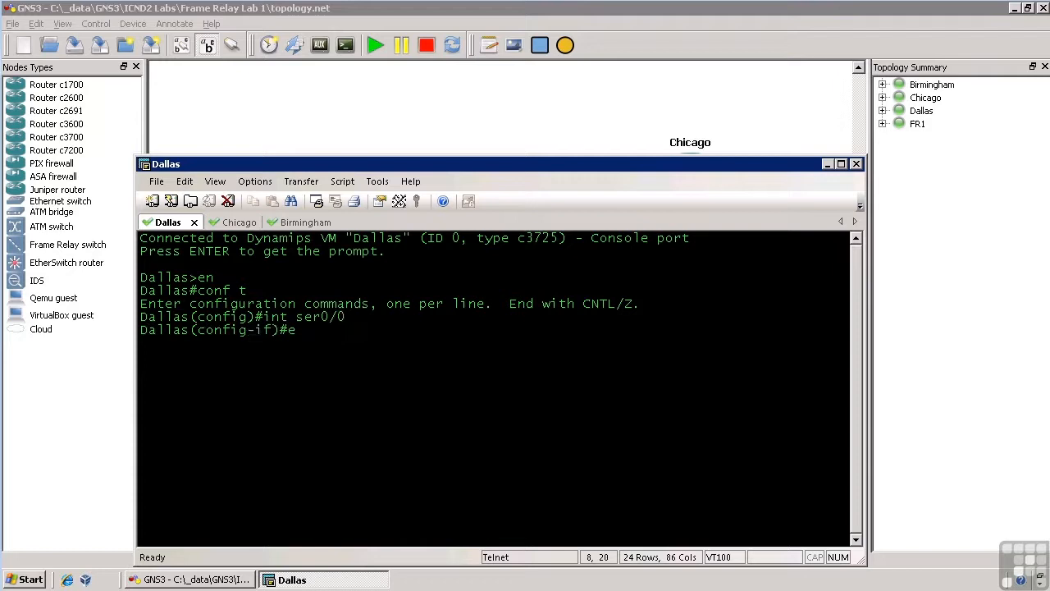
{"action": "type", "text": "ncap fr"}
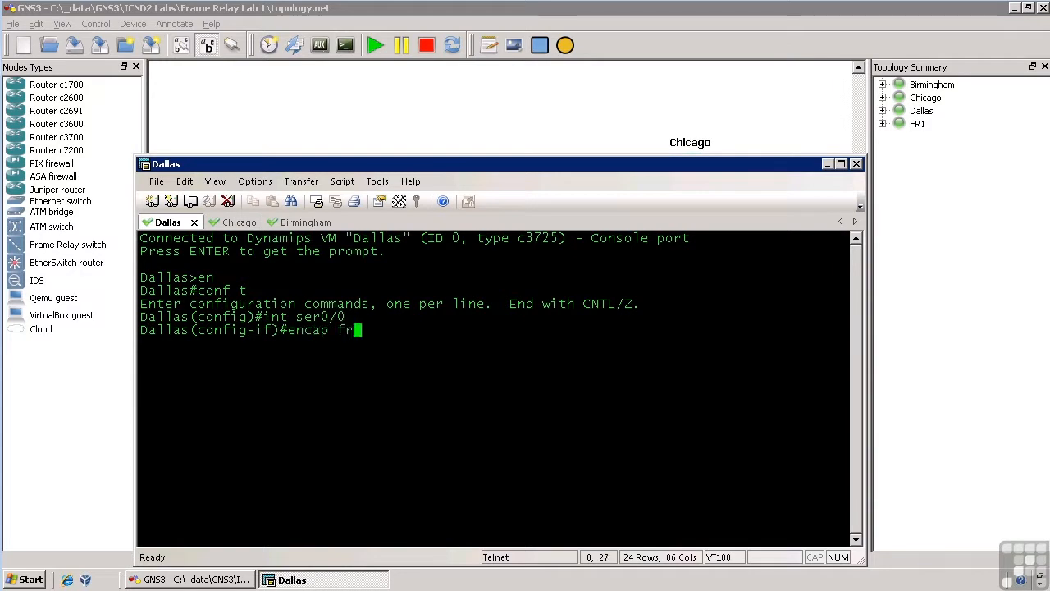
{"action": "key", "text": "Return"}
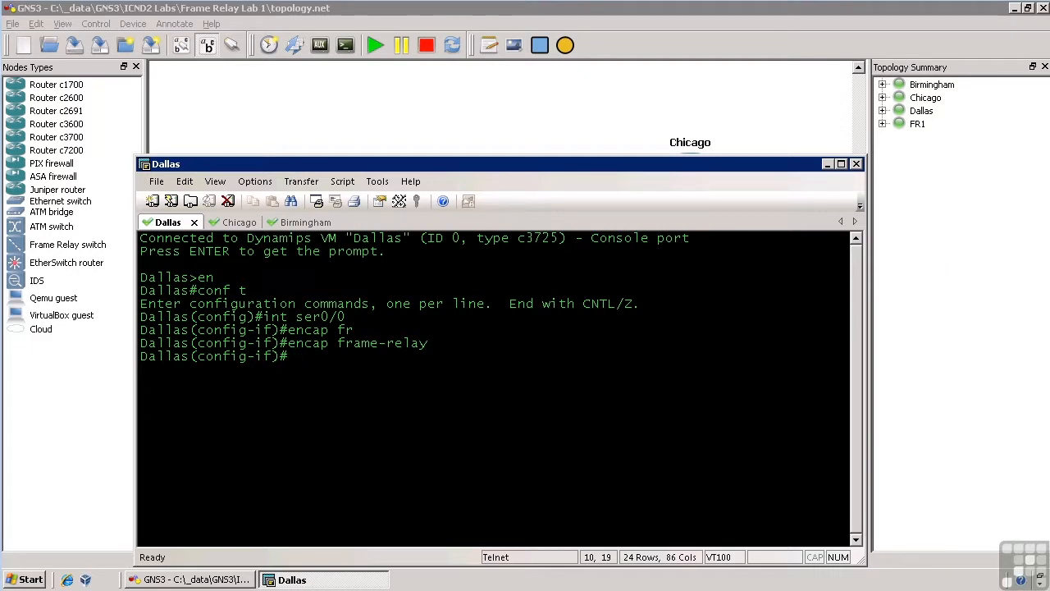
{"action": "type", "text": "ip add"}
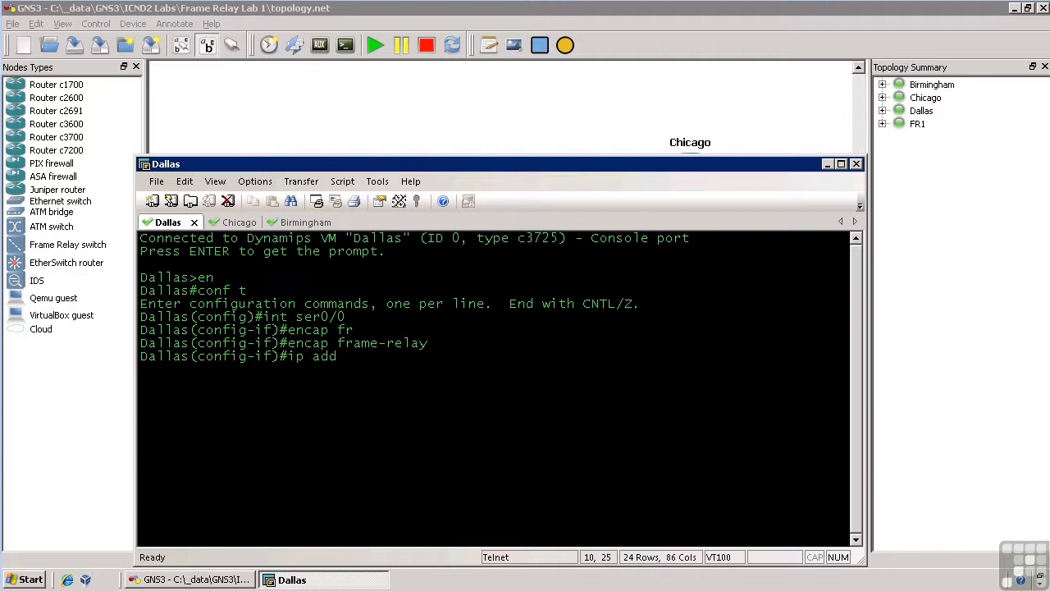
{"action": "type", "text": "192.168.1."}
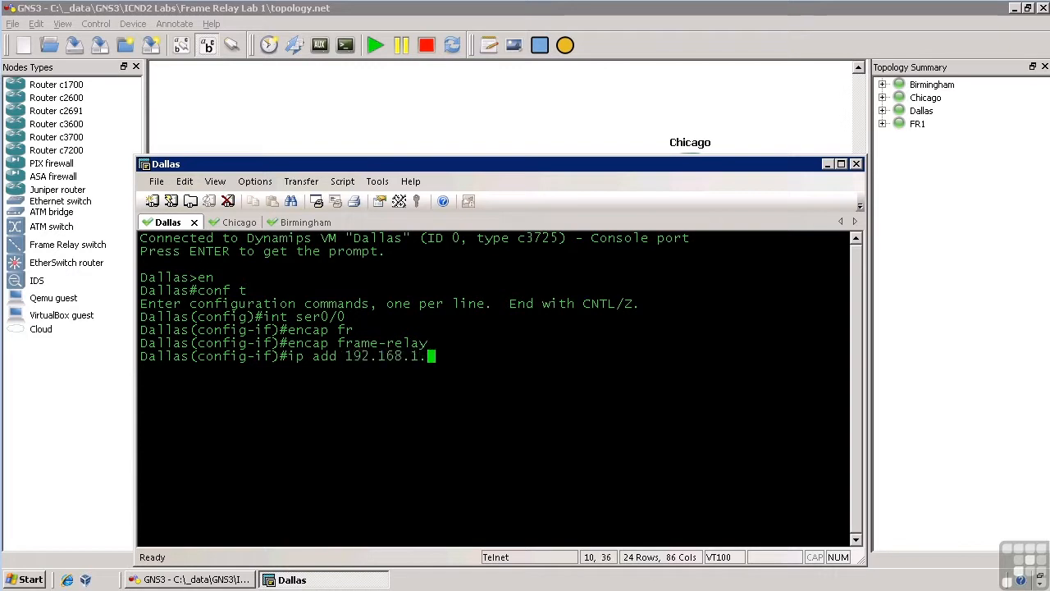
{"action": "type", "text": "1 255.255.255.0"}
{"action": "type", "text": "no sh"}
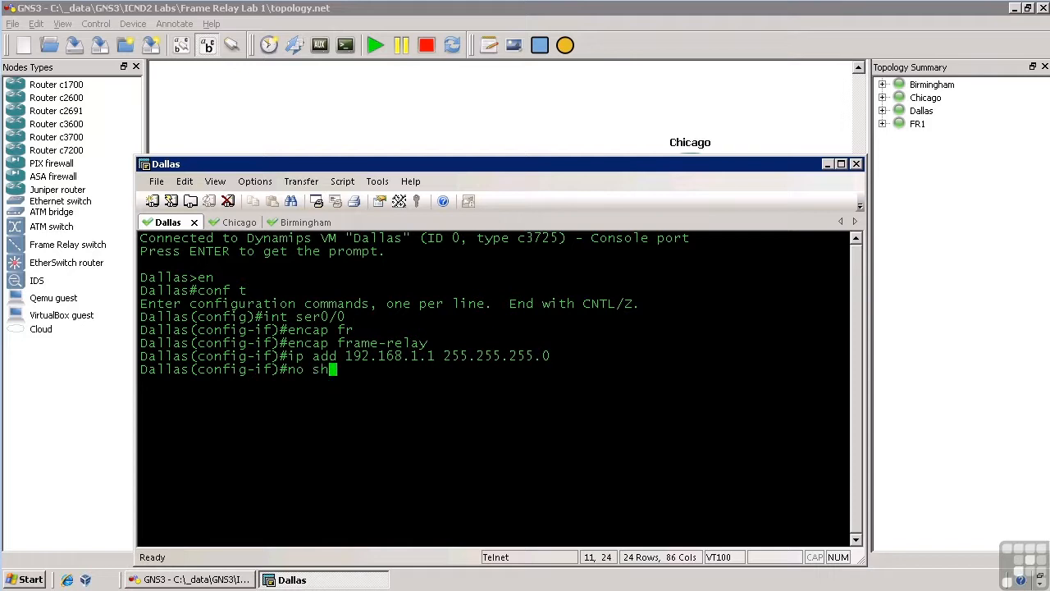
{"action": "key", "text": "Return"}
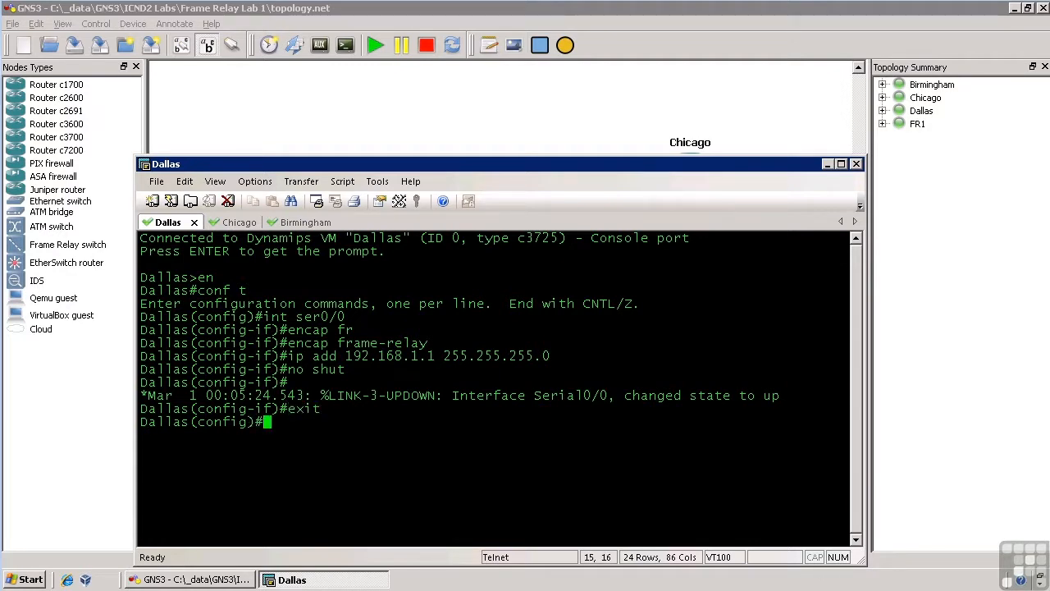
- Start EIGRP 100 on Dallas with no auto-summary, advertising 192.168.1.0 and 10.10.0.0
{"action": "type", "text": "router eirp 10"}
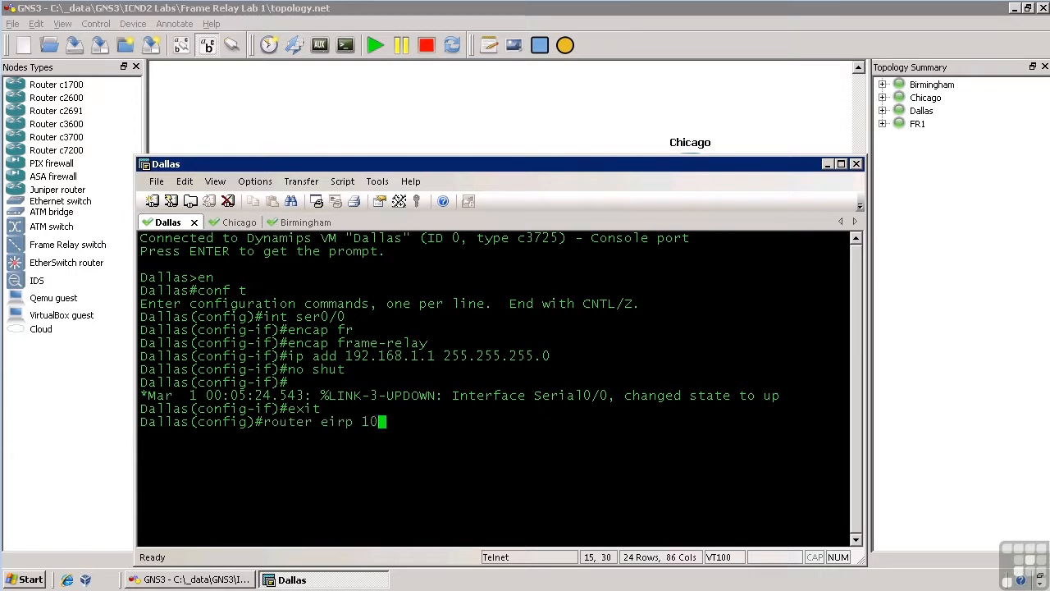
{"action": "key", "text": "Return"}
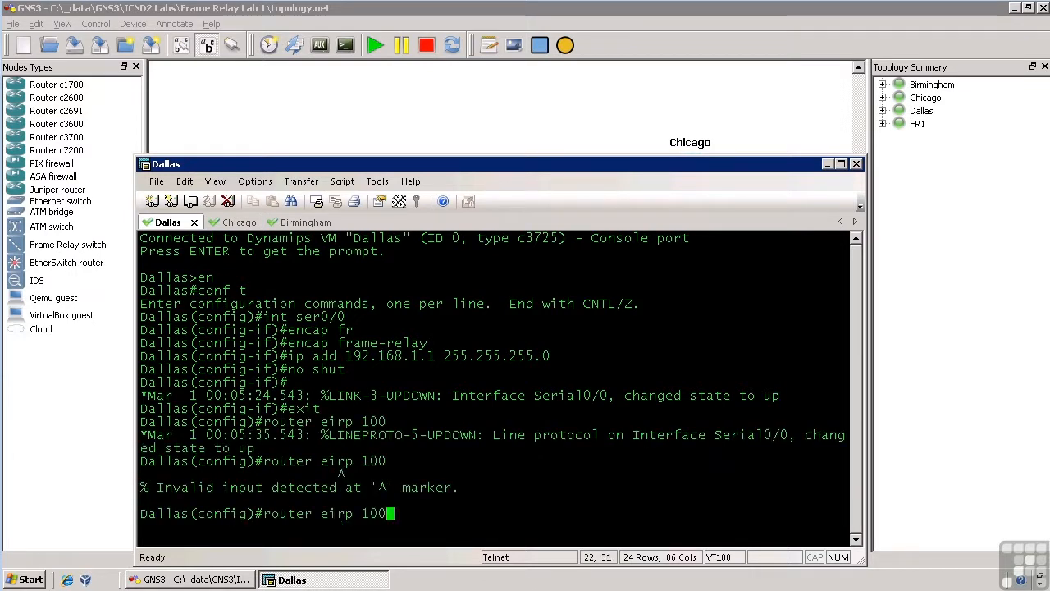
{"action": "type", "text": "g"}
{"action": "key", "text": "Return"}
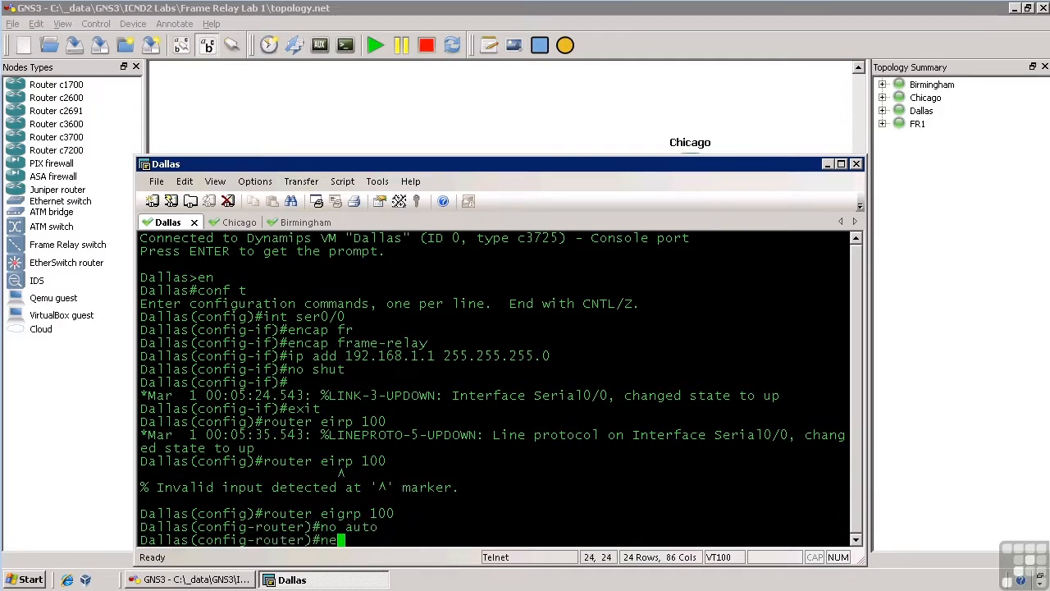
{"action": "type", "text": "network 192.16"}
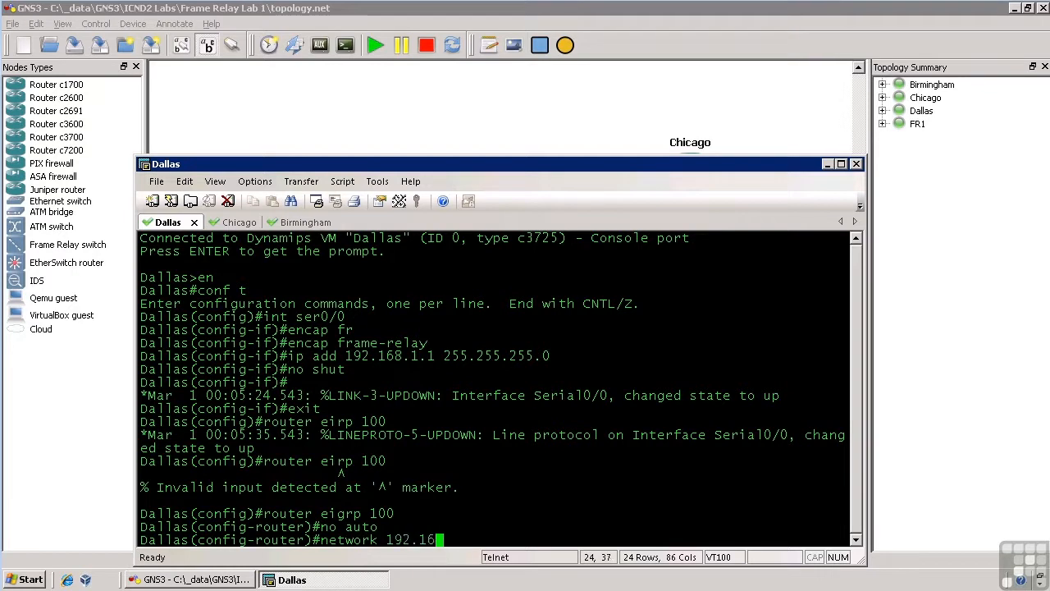
{"action": "type", "text": "8.1.0 255"}
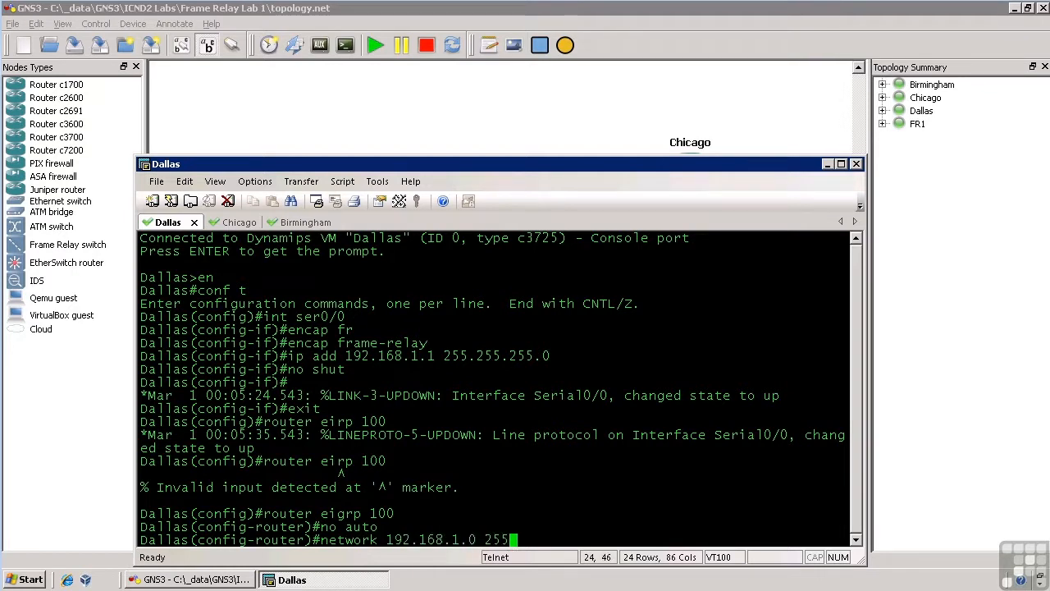
{"action": "key", "text": "Return"}
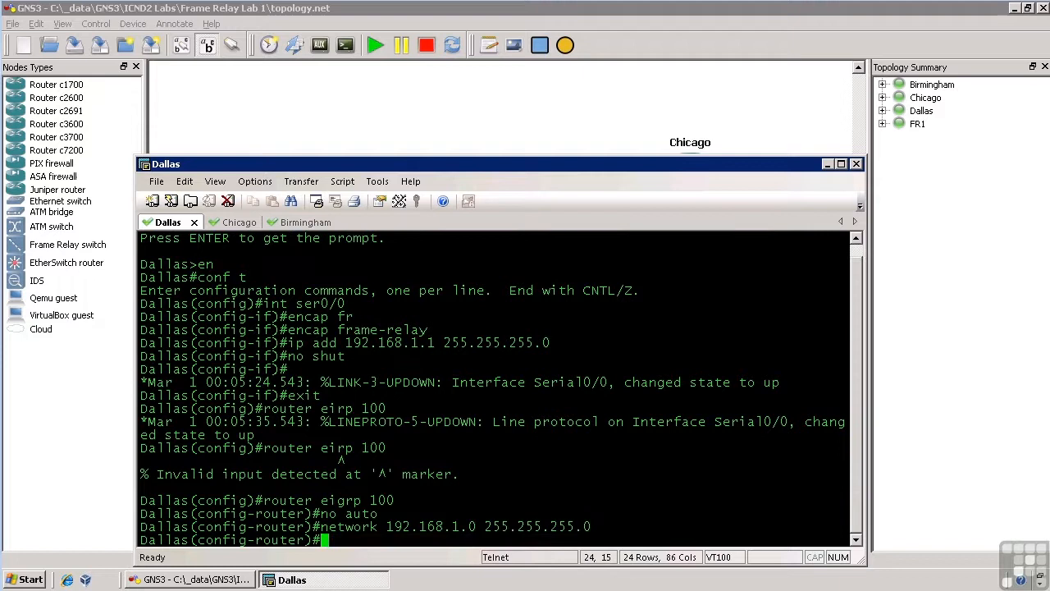
{"action": "type", "text": "network"}
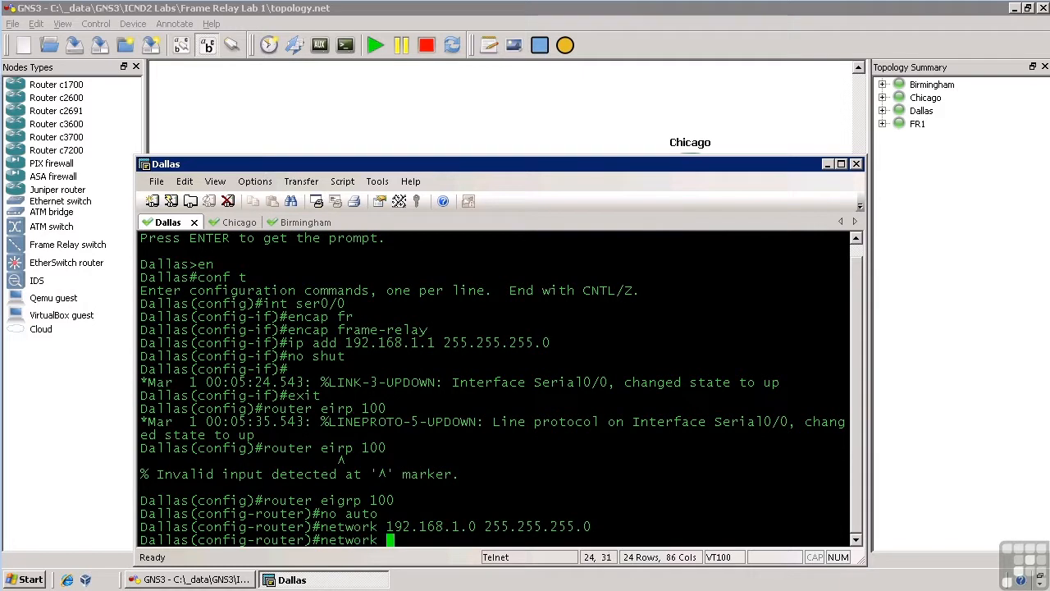
{"action": "type", "text": "10.10.0.0 255.255.0.0"}
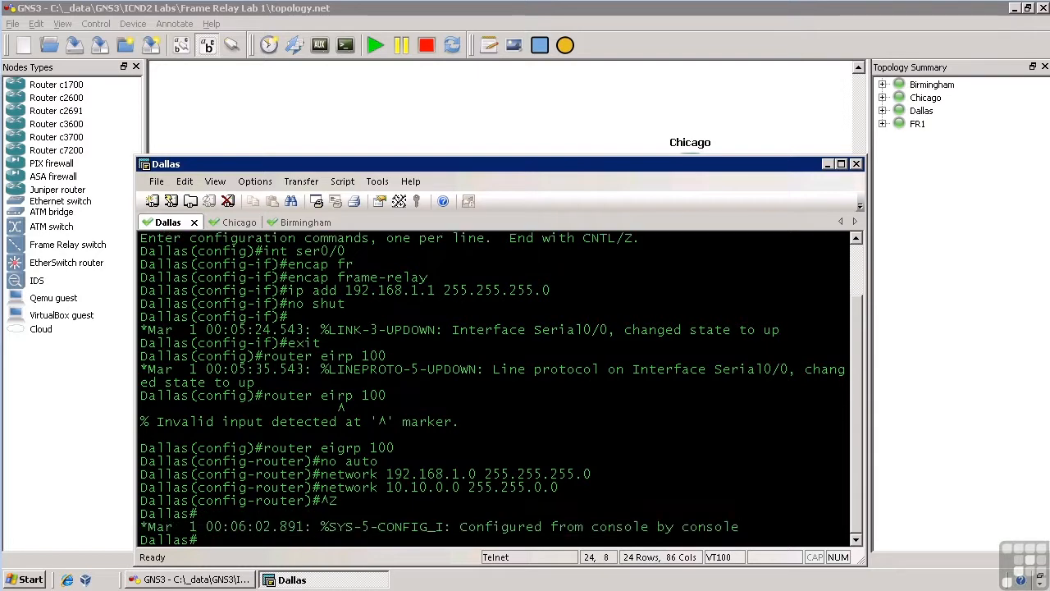
{"action": "mouse_move", "coordinate": [703, 379]}
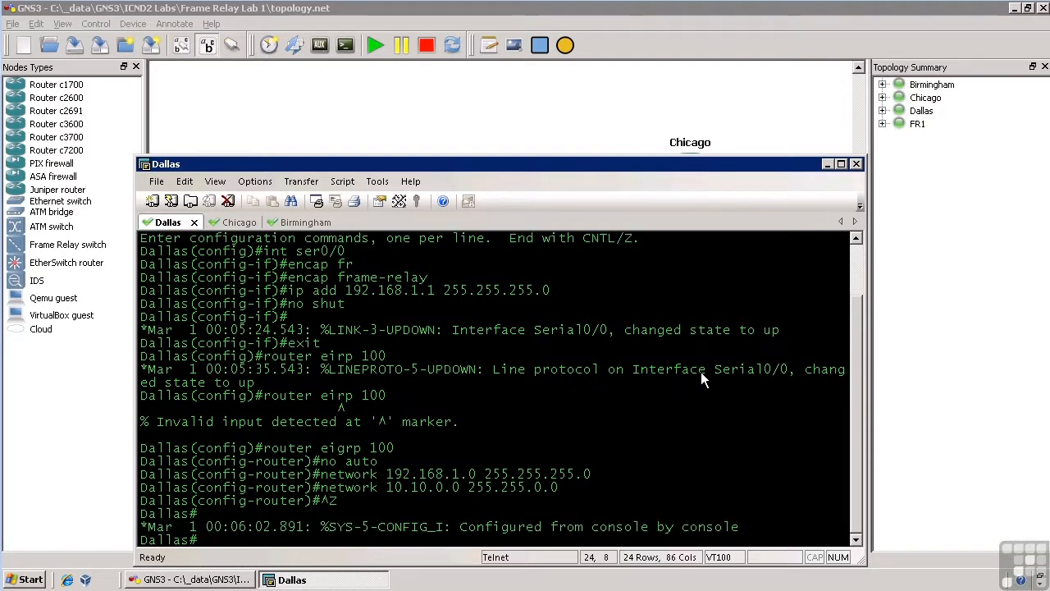
{"action": "mouse_move", "coordinate": [540, 388]}
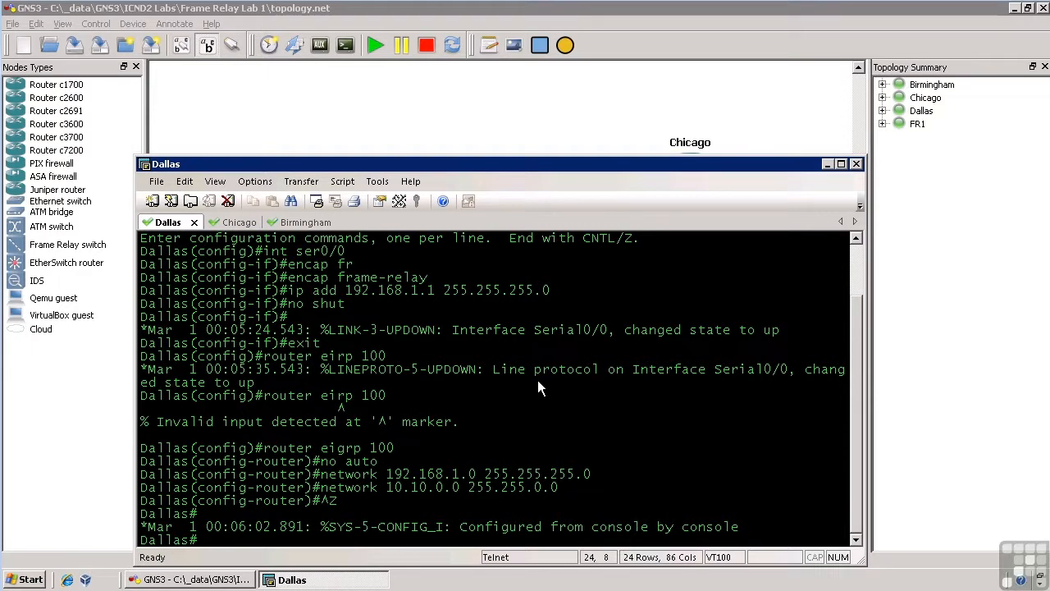
{"action": "mouse_move", "coordinate": [288, 254]}
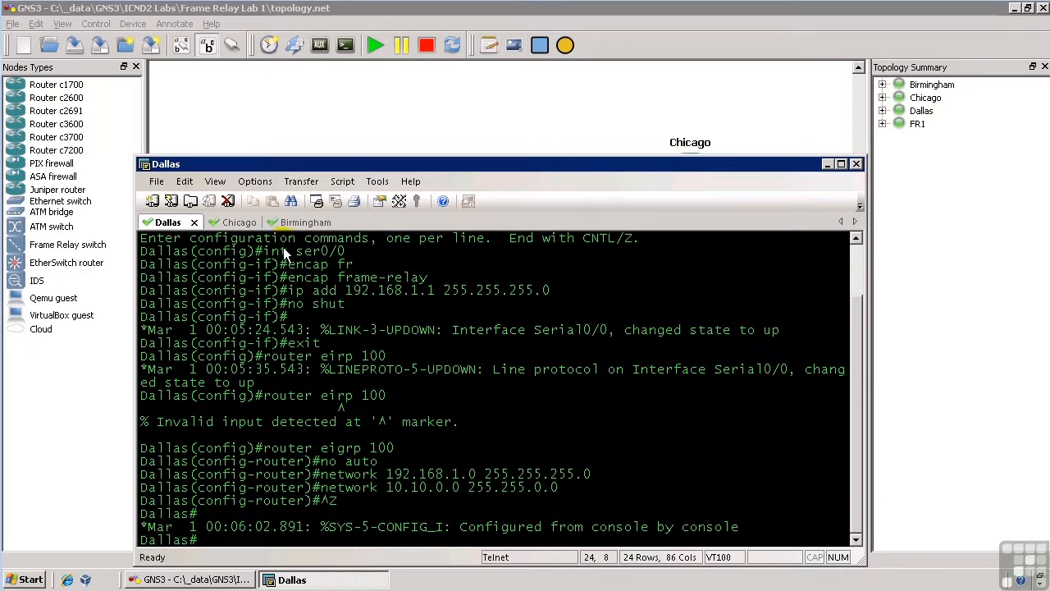
- On Chicago, give Serial0/0 frame-relay and 192.168.1.2/24, and bring it up
{"action": "left_click", "coordinate": [221, 221]}
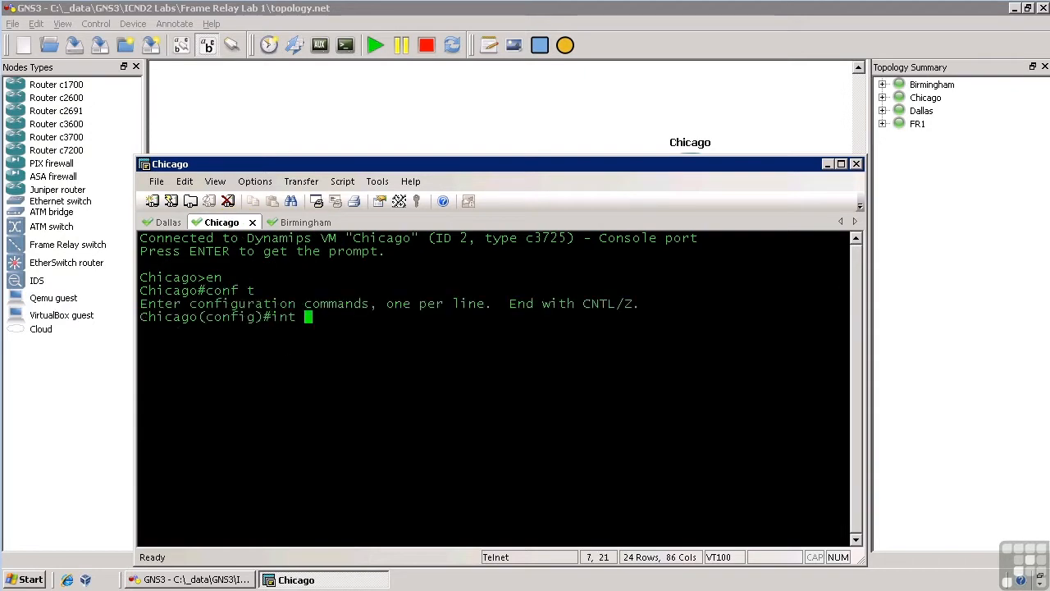
{"action": "type", "text": "ser0/0"}
{"action": "type", "text": "encap frame-relay"}
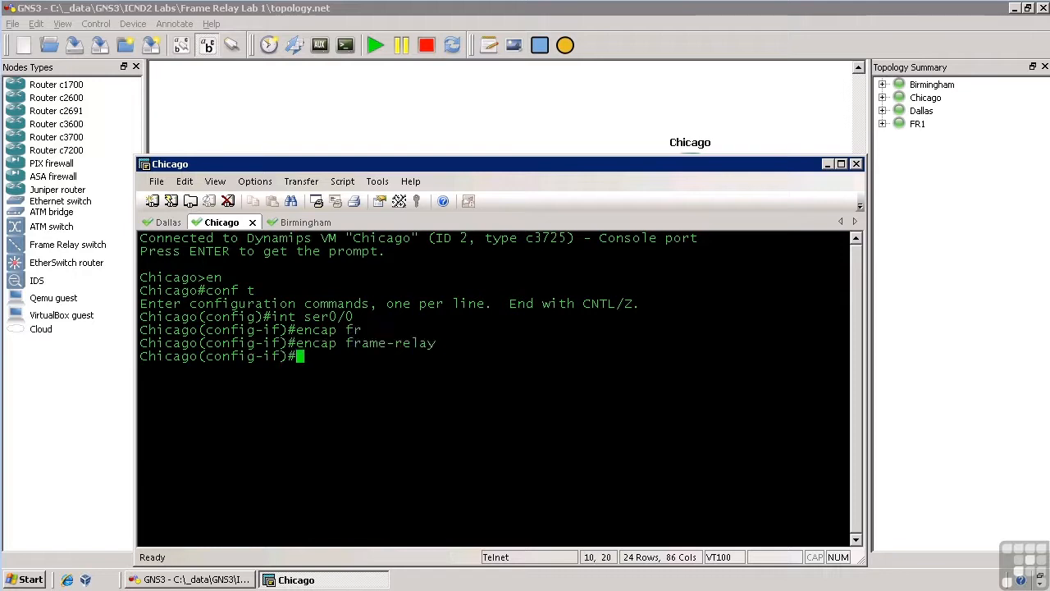
{"action": "type", "text": "ip add 192."}
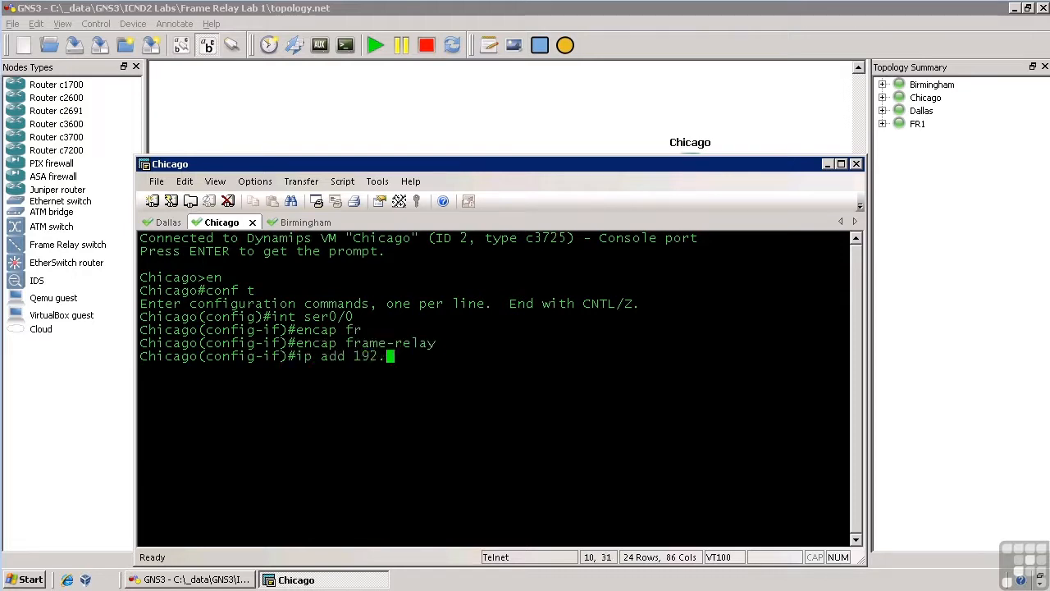
{"action": "type", "text": "168."}
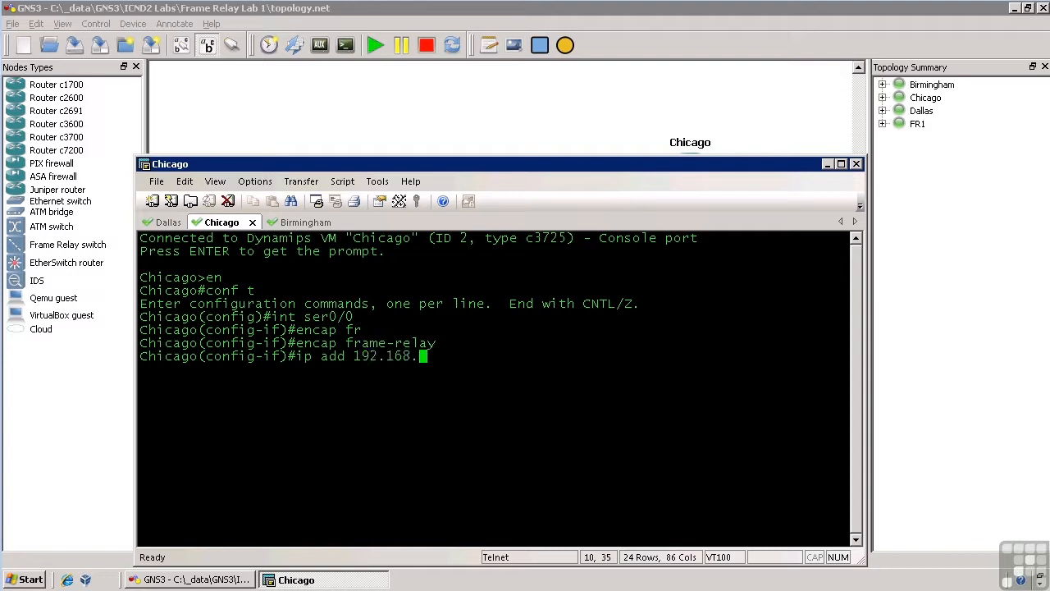
{"action": "type", "text": "1.2 255.255.255.0"}
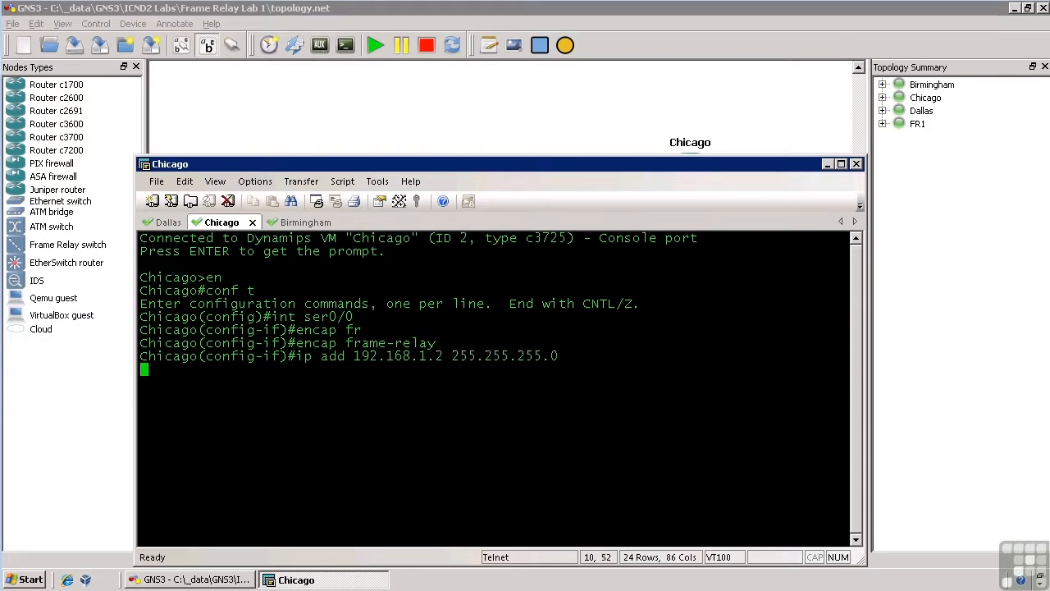
{"action": "type", "text": "no sh"}
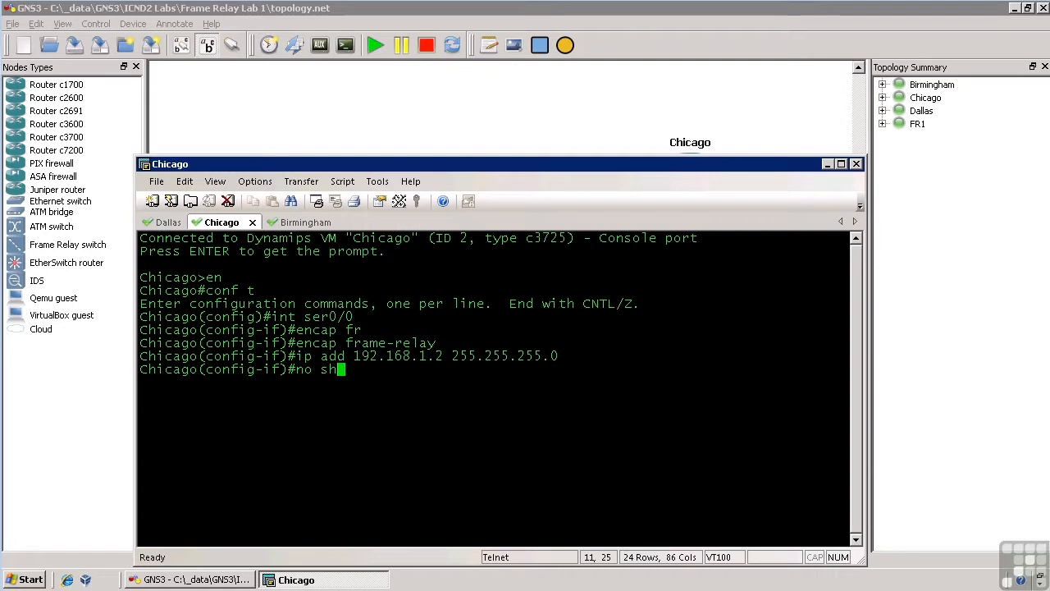
{"action": "key", "text": "Return"}
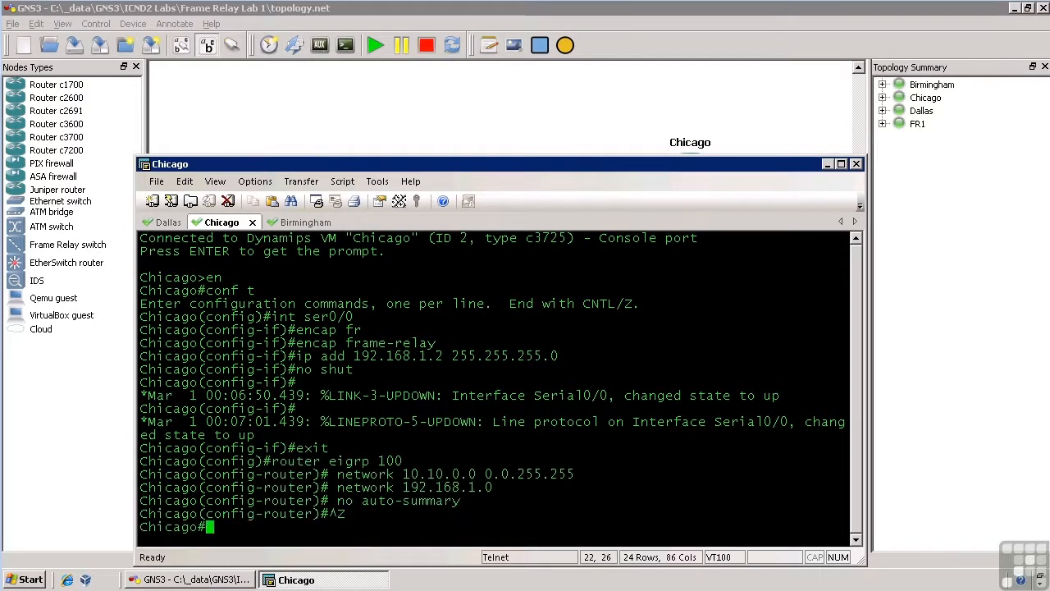
- On Birmingham, give Serial0/0 frame-relay encapsulation and 192.168.1.3 255.255.255.0, then exit
{"action": "left_click", "coordinate": [304, 222]}
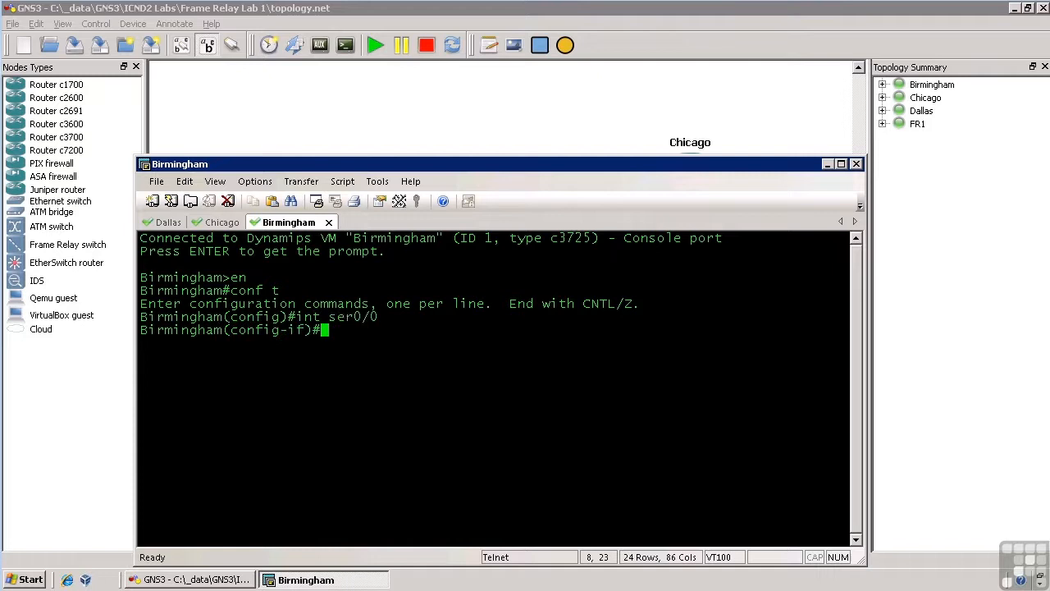
{"action": "type", "text": "encapsulation frame-relay"}
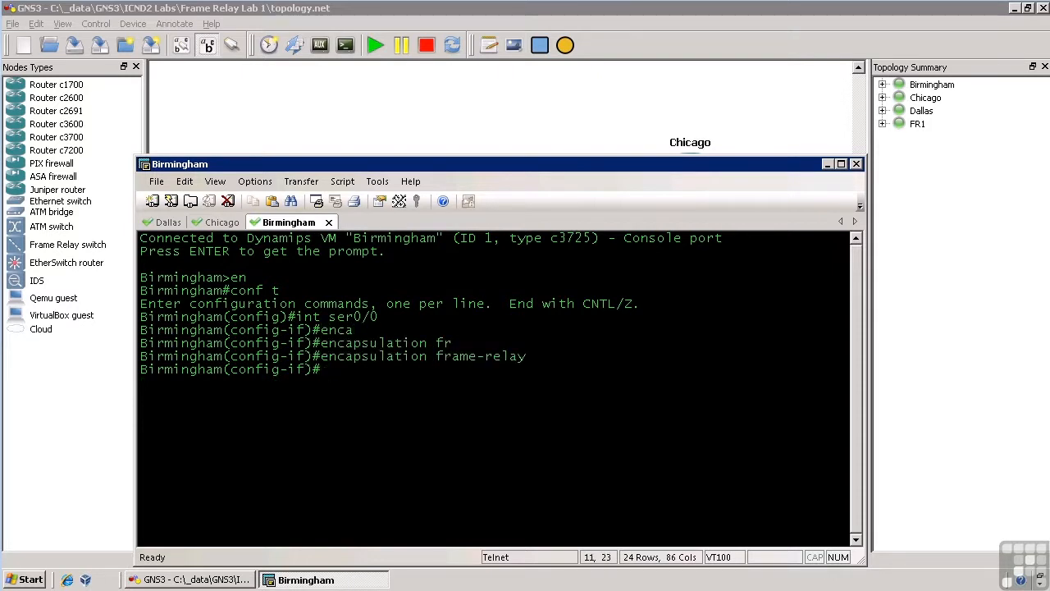
{"action": "type", "text": "ip add 192.168.1.3"}
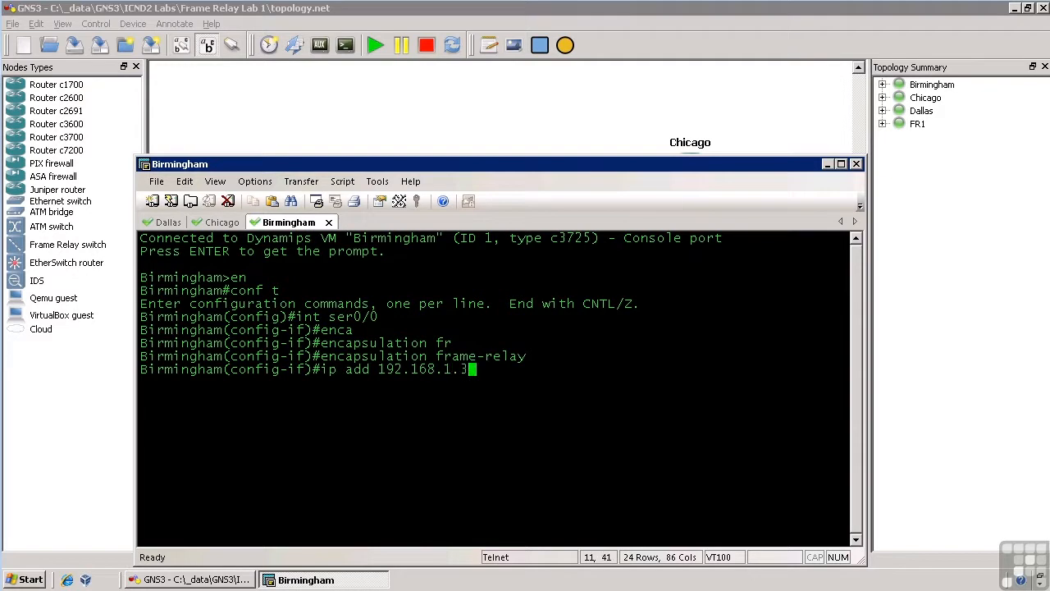
{"action": "type", "text": "255.255.255.0"}
{"action": "type", "text": "no shut"}
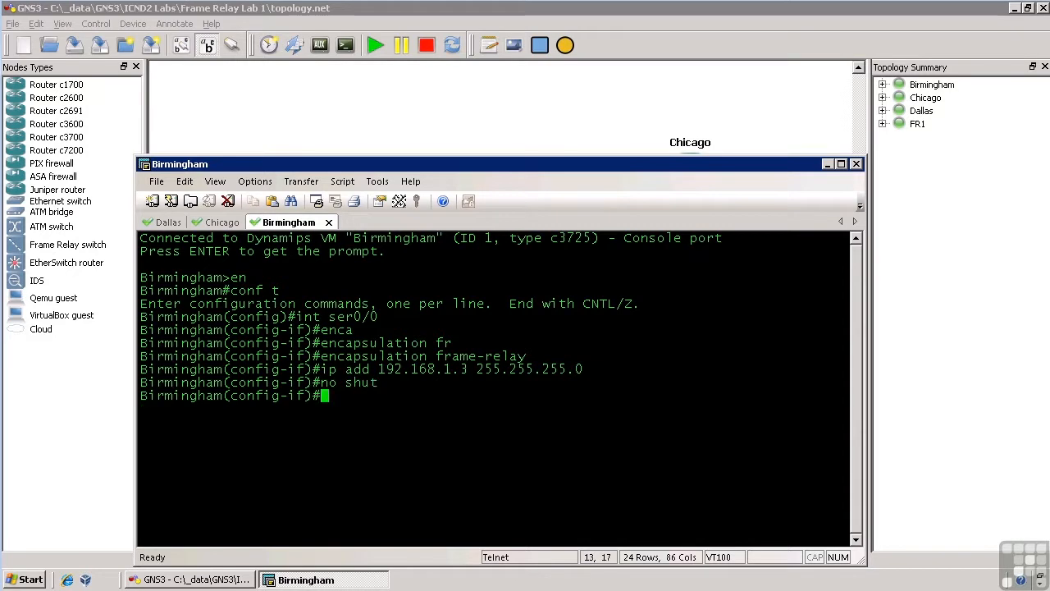
{"action": "type", "text": "exit"}
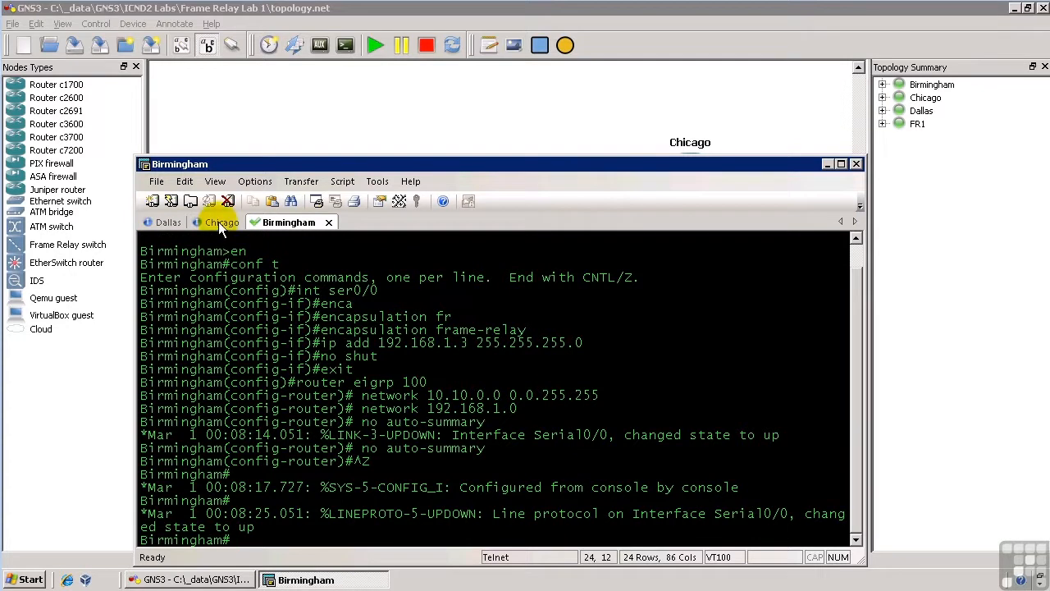
- Read the EIGRP neighbor-change messages on Chicago and Dallas, then return to Birmingham
{"action": "left_click", "coordinate": [221, 222]}
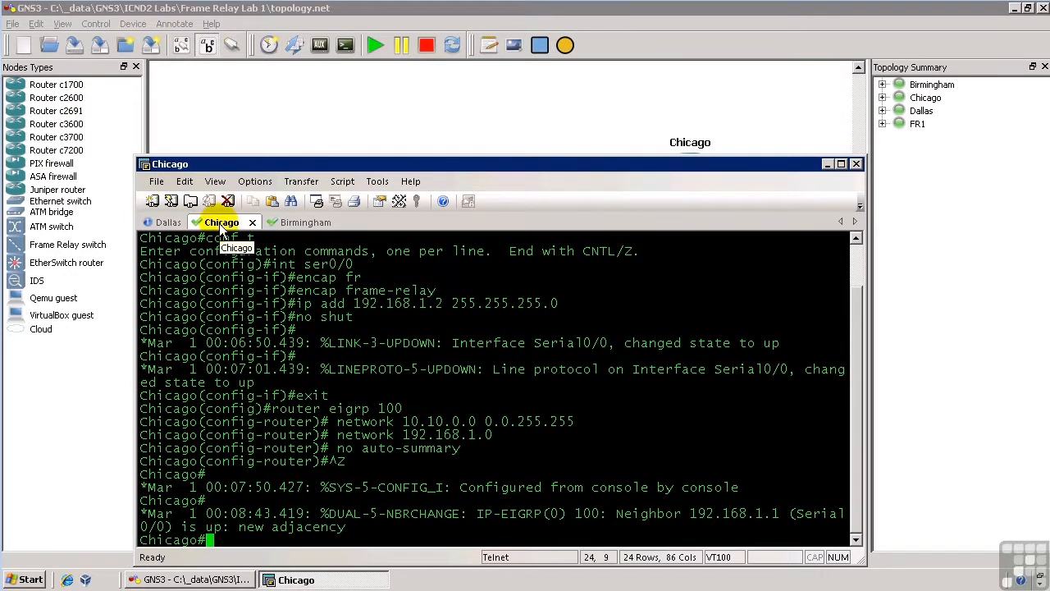
{"action": "left_click", "coordinate": [168, 221]}
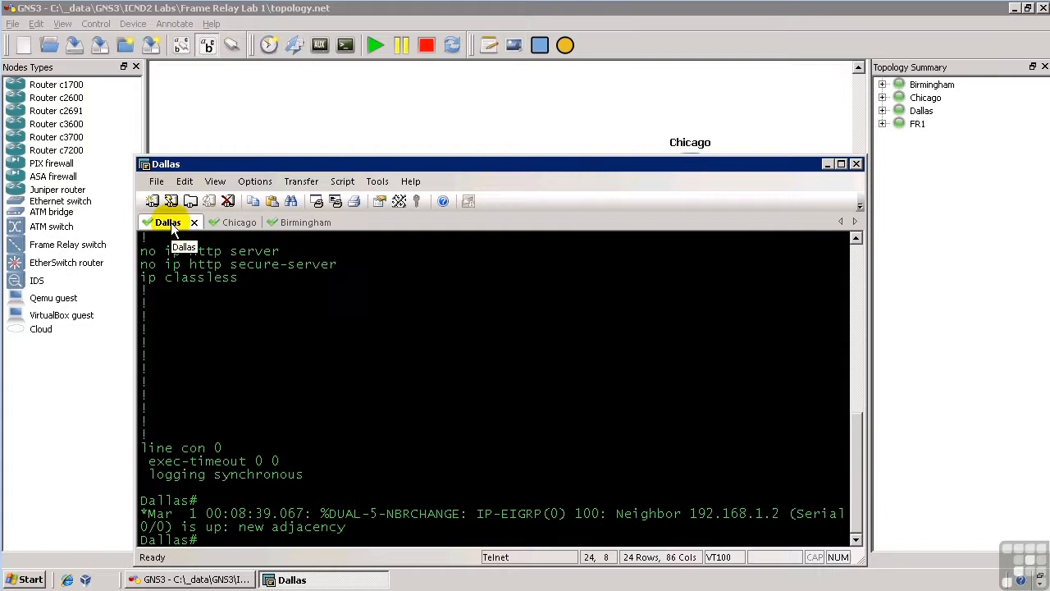
{"action": "left_click", "coordinate": [221, 222]}
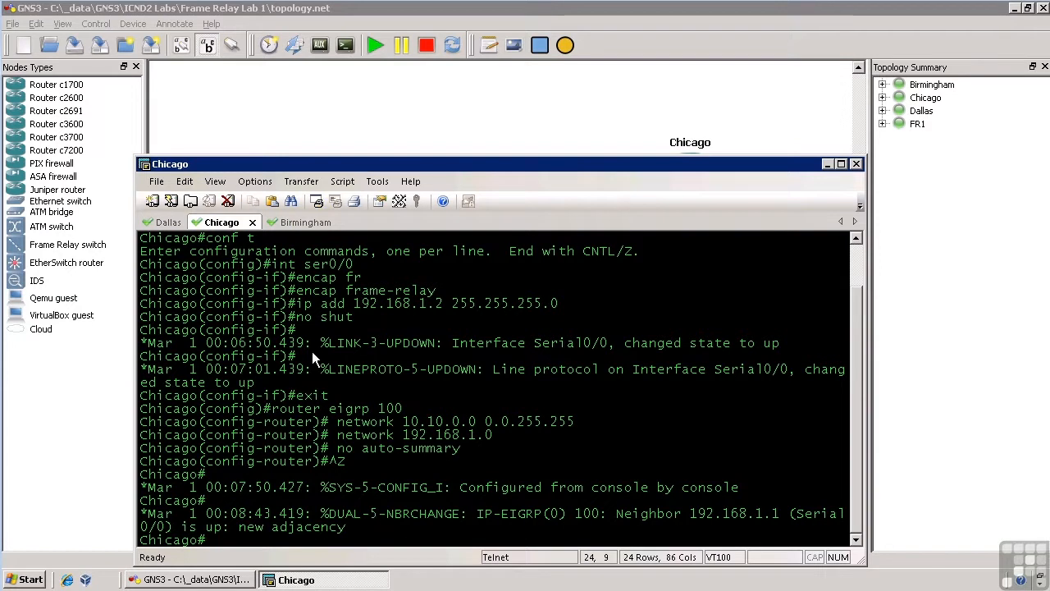
{"action": "left_click", "coordinate": [306, 222]}
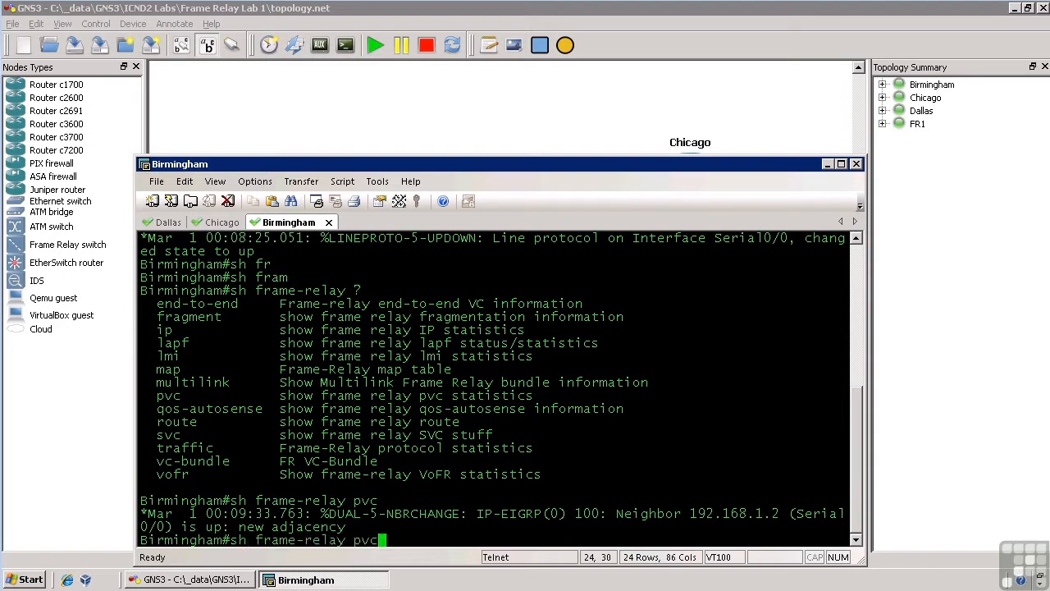
- Run show frame-relay pvc on Birmingham to confirm DLCIs 202 and 302 are active
{"action": "key", "text": "Return"}
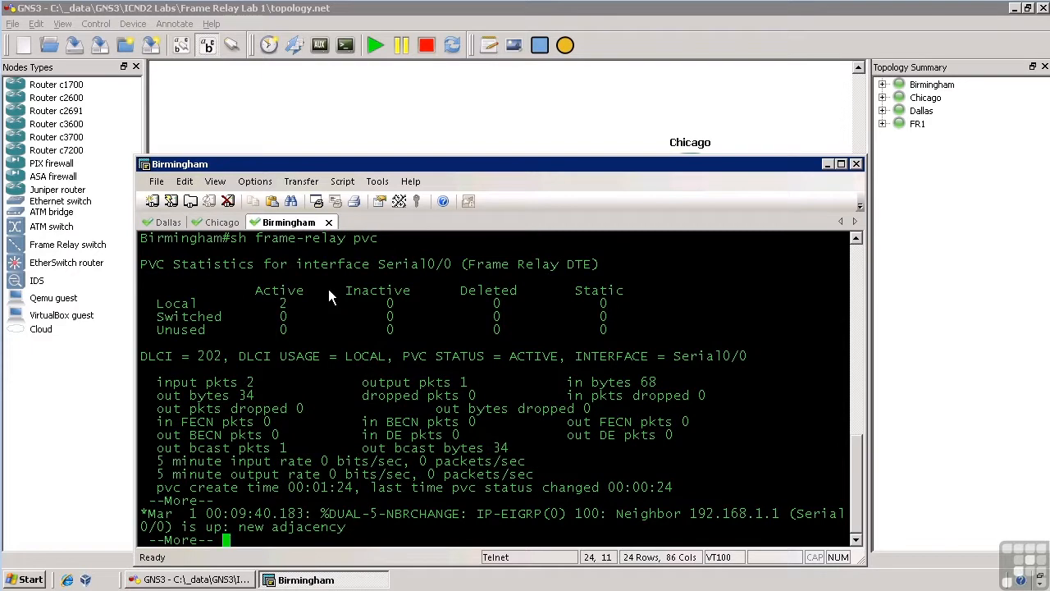
{"action": "mouse_move", "coordinate": [207, 365]}
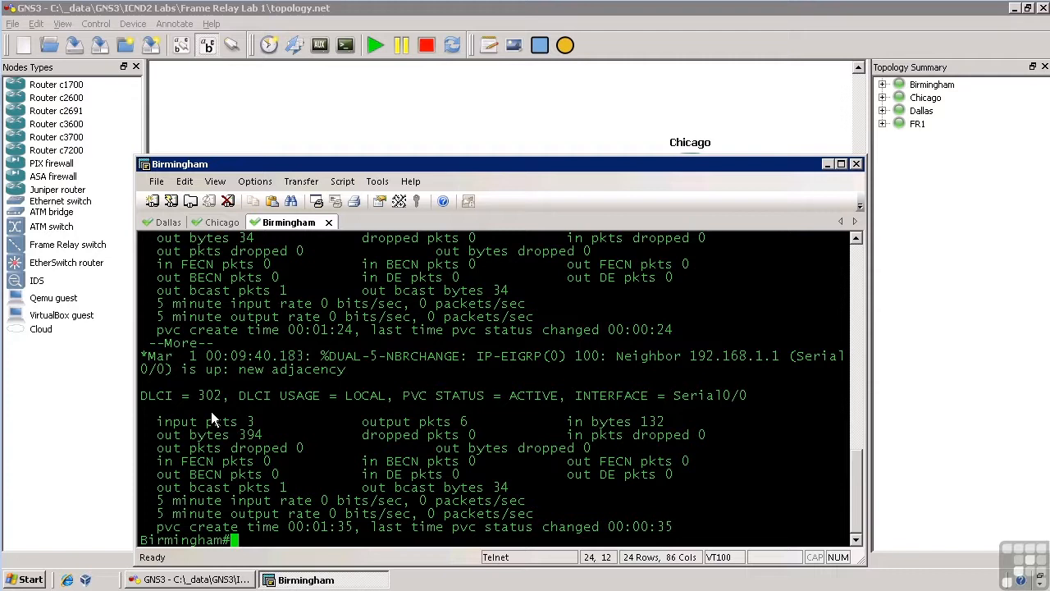
{"action": "mouse_move", "coordinate": [275, 258]}
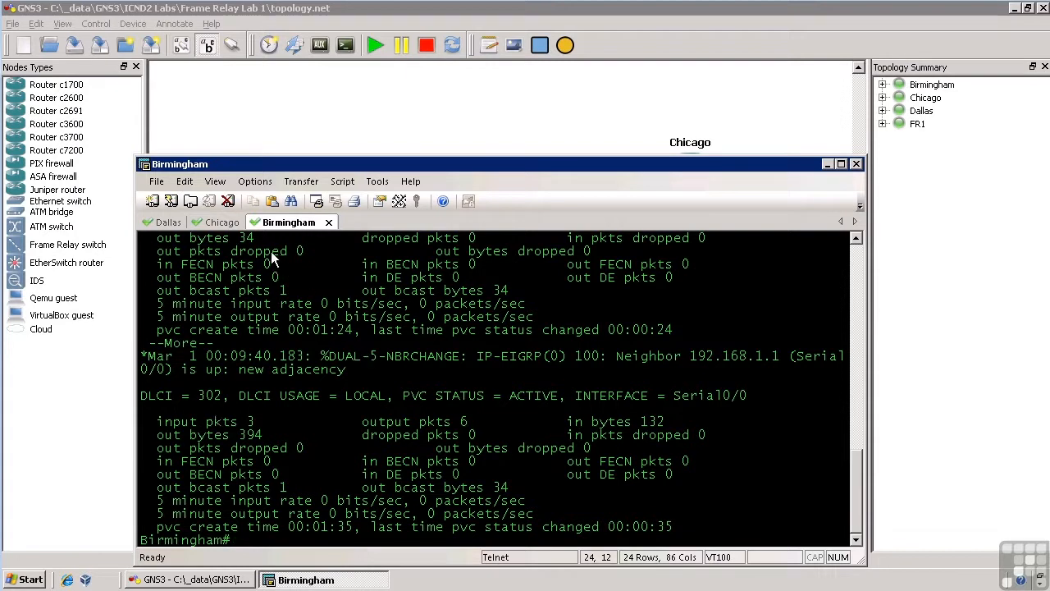
- Run show frame-relay pvc on Chicago, confirming DLCIs 201 and 301 are active
{"action": "left_click", "coordinate": [221, 221]}
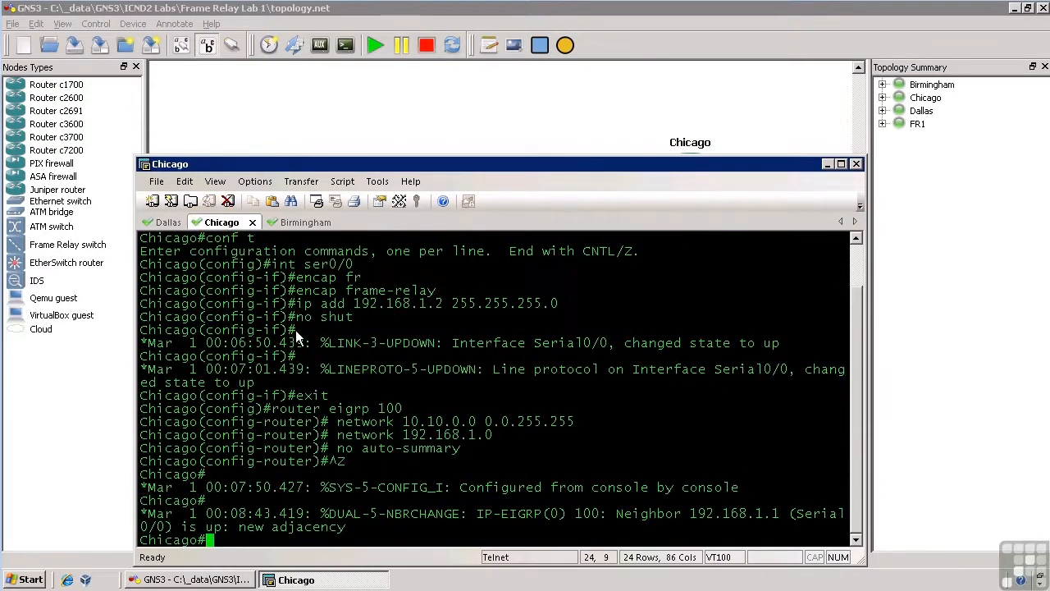
{"action": "type", "text": "sh frame-relay"}
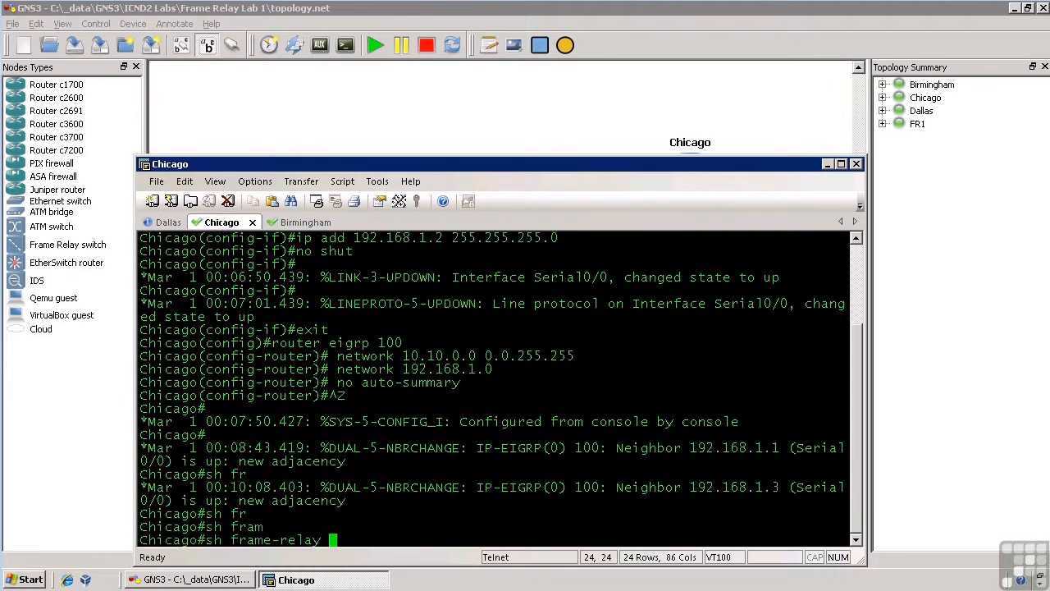
{"action": "key", "text": "Return"}
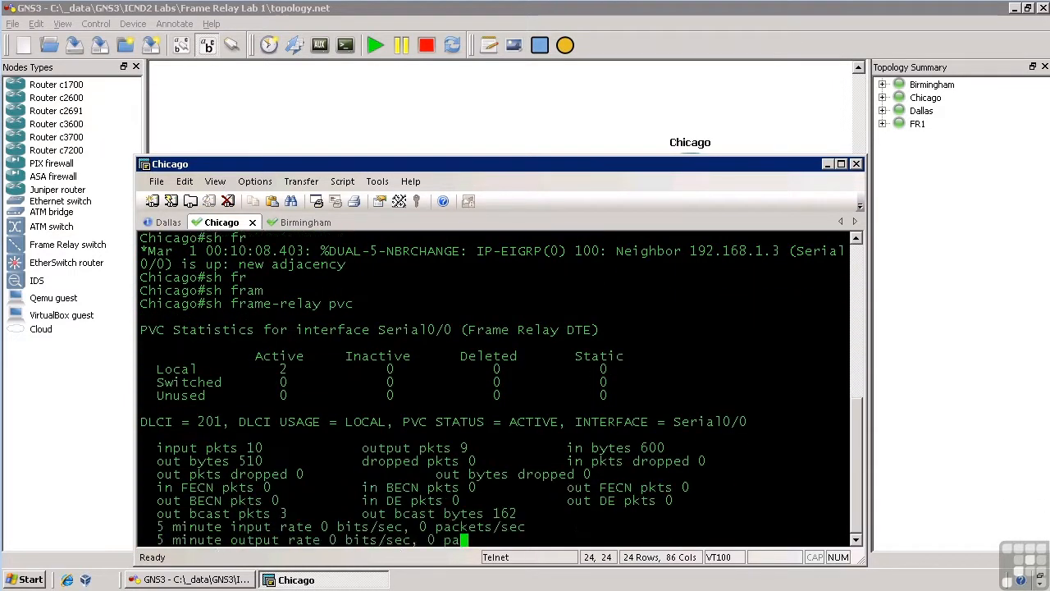
{"action": "scroll", "scroll_direction": "down", "scroll_amount": 3}
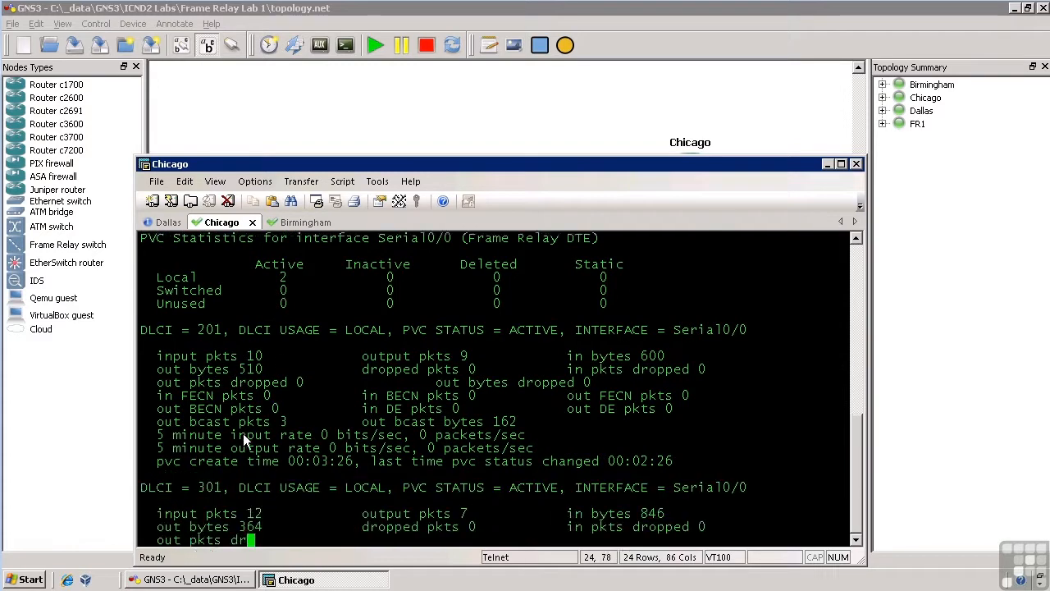
{"action": "left_click", "coordinate": [168, 223]}
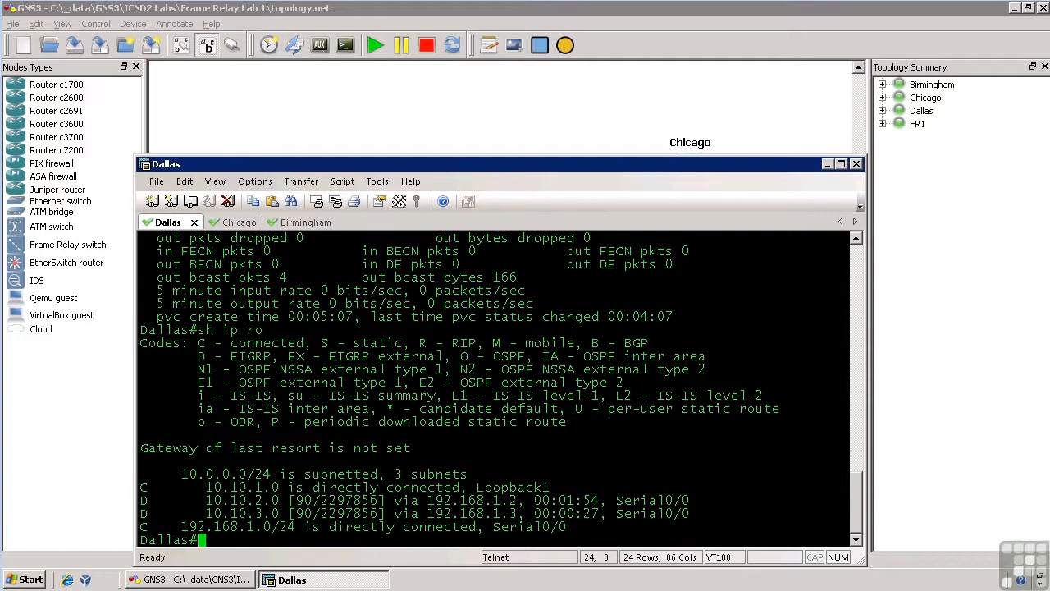
- From Dallas, ping 10.10.3.1 (5/5 success) and traceroute it via 192.168.1.3
{"action": "type", "text": "p"}
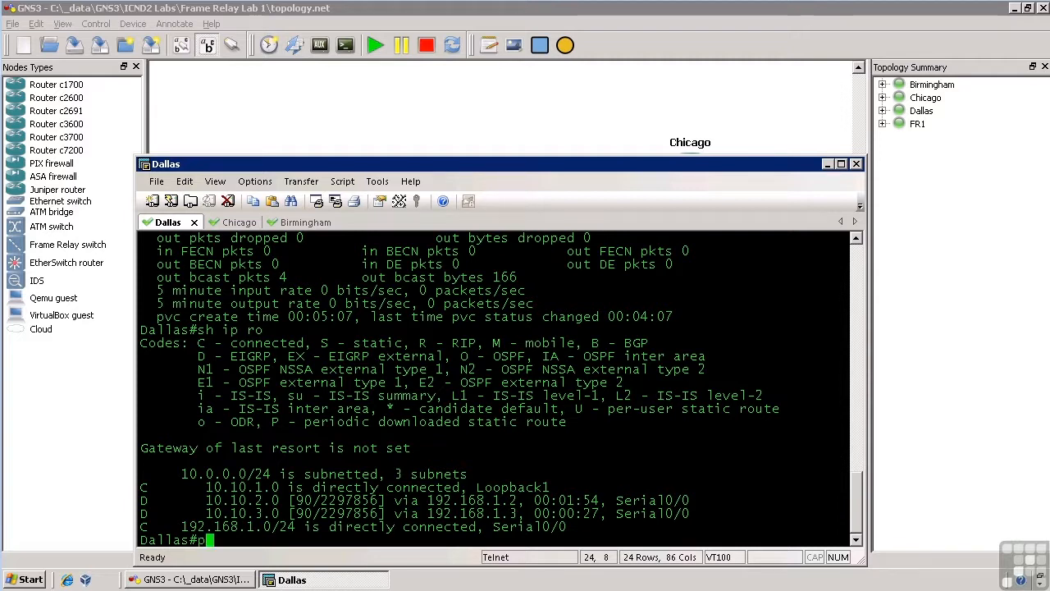
{"action": "type", "text": "ing 10.10."}
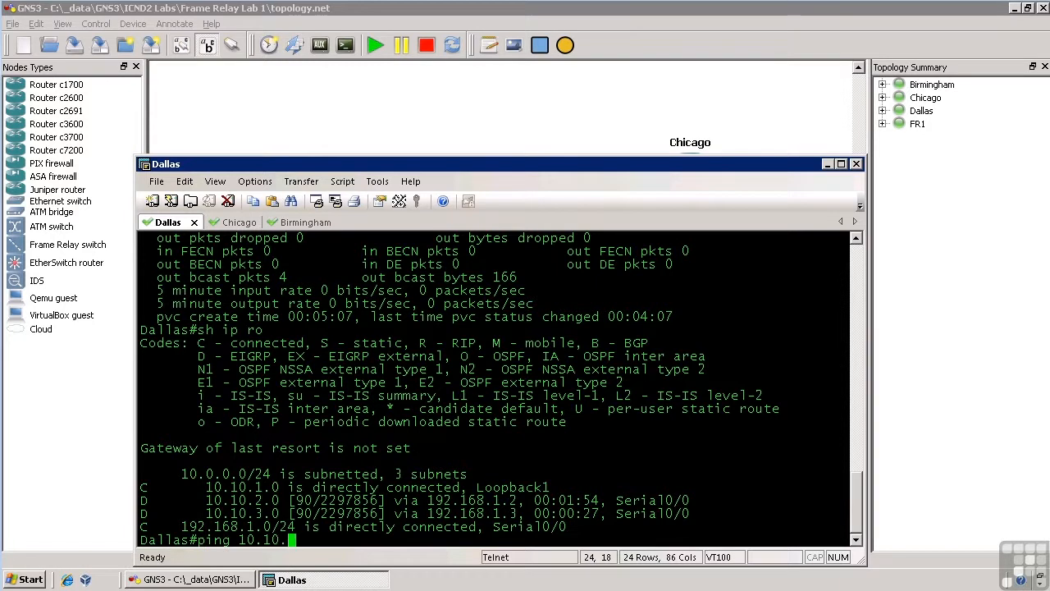
{"action": "key", "text": "Return"}
{"action": "type", "text": "traceroute"}
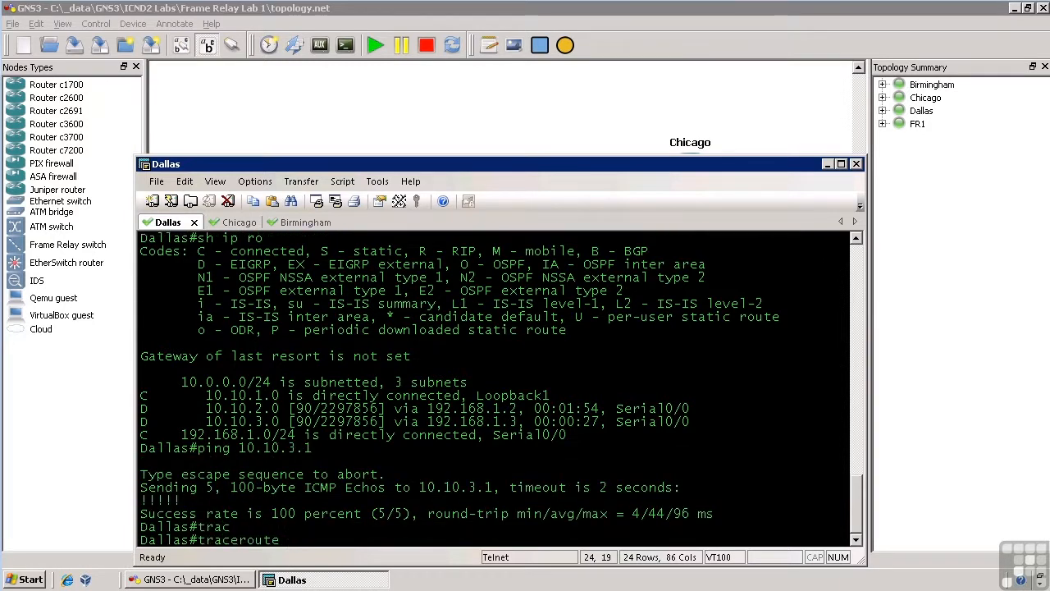
{"action": "type", "text": "10.10.3"}
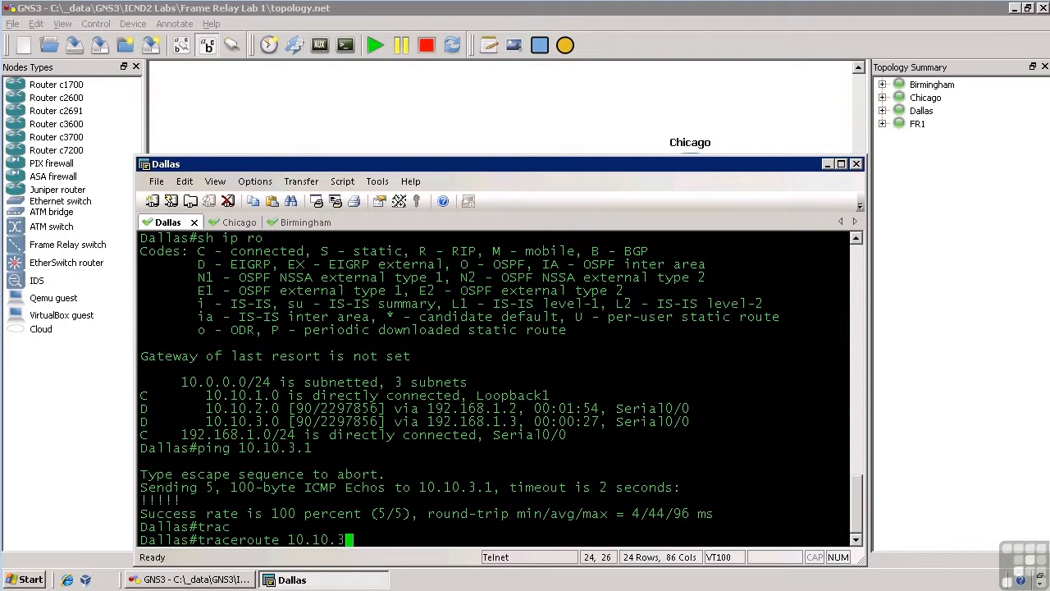
{"action": "key", "text": "Return"}
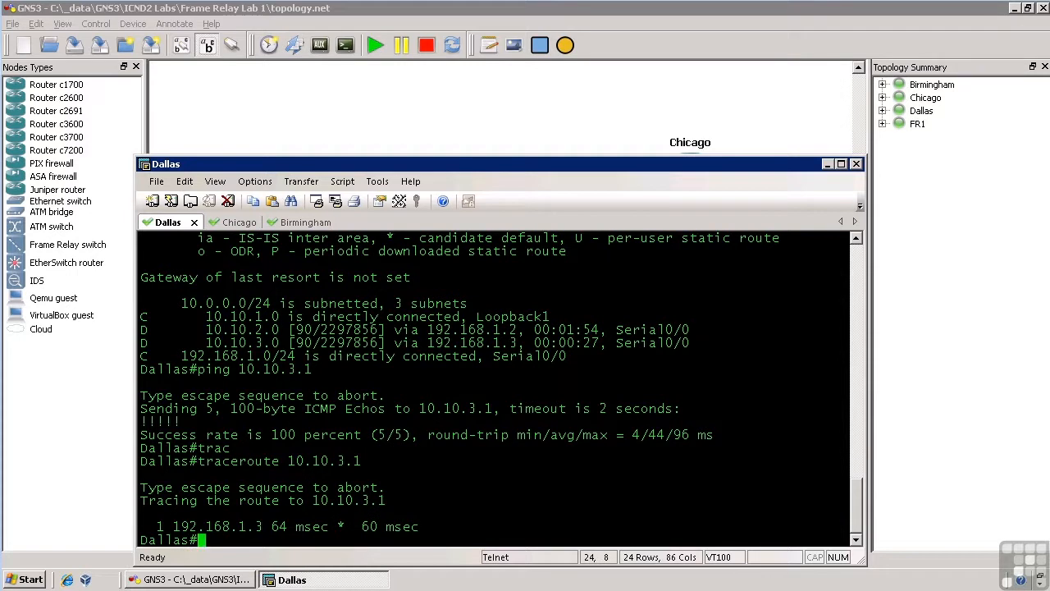
{"action": "mouse_move", "coordinate": [808, 82]}
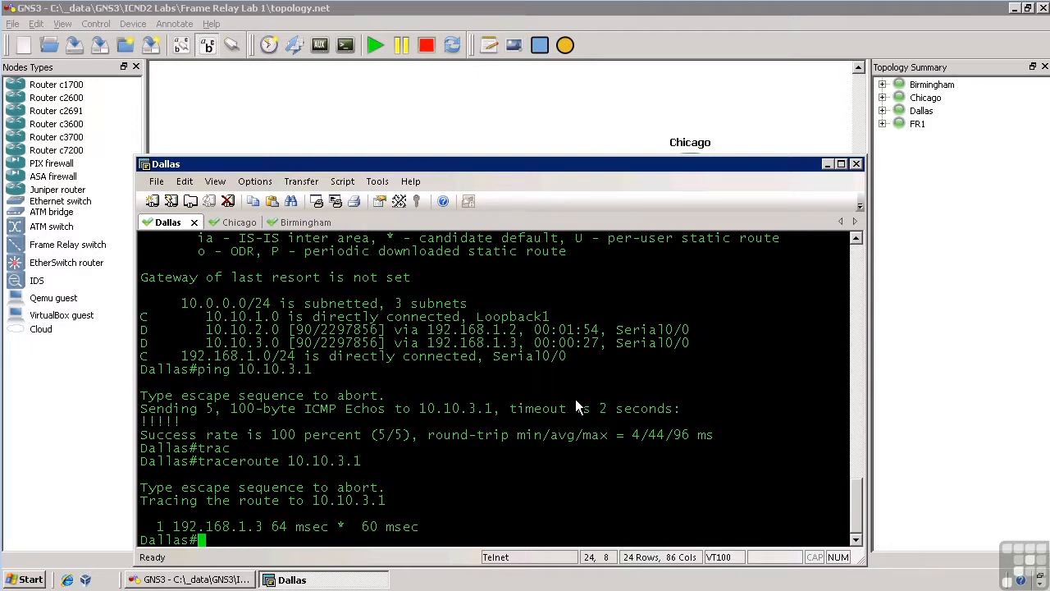
- On Chicago, trace 10.10.3.1 via 192.168.1.3 and list EIGRP neighbors 192.168.1.1 and 192.168.1.3
{"action": "left_click", "coordinate": [239, 222]}
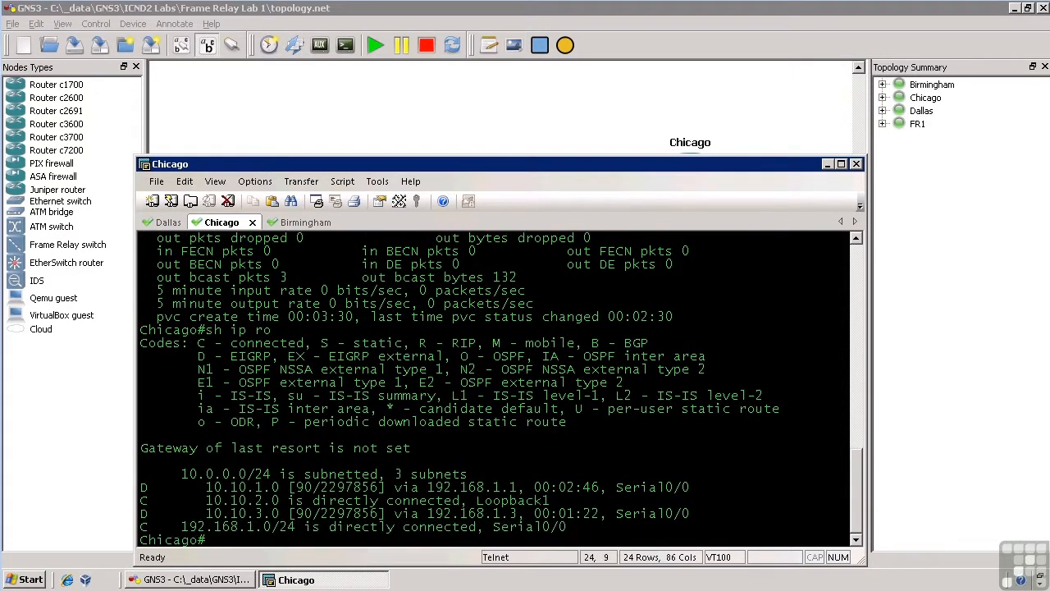
{"action": "type", "text": "traceroute 10.10.3.1"}
{"action": "type", "text": "sh ip eigrp n"}
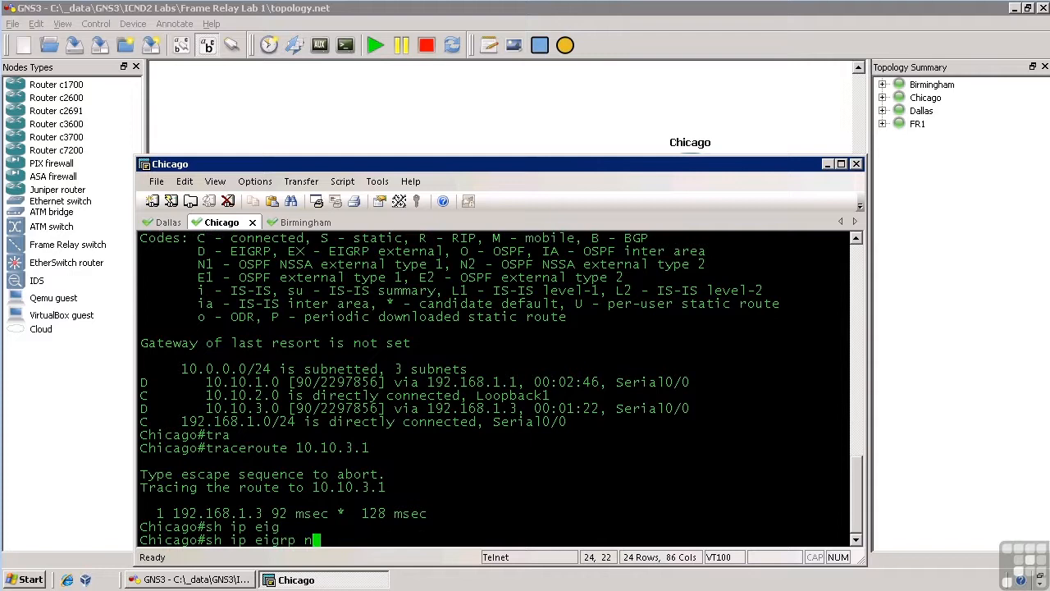
{"action": "key", "text": "Return"}
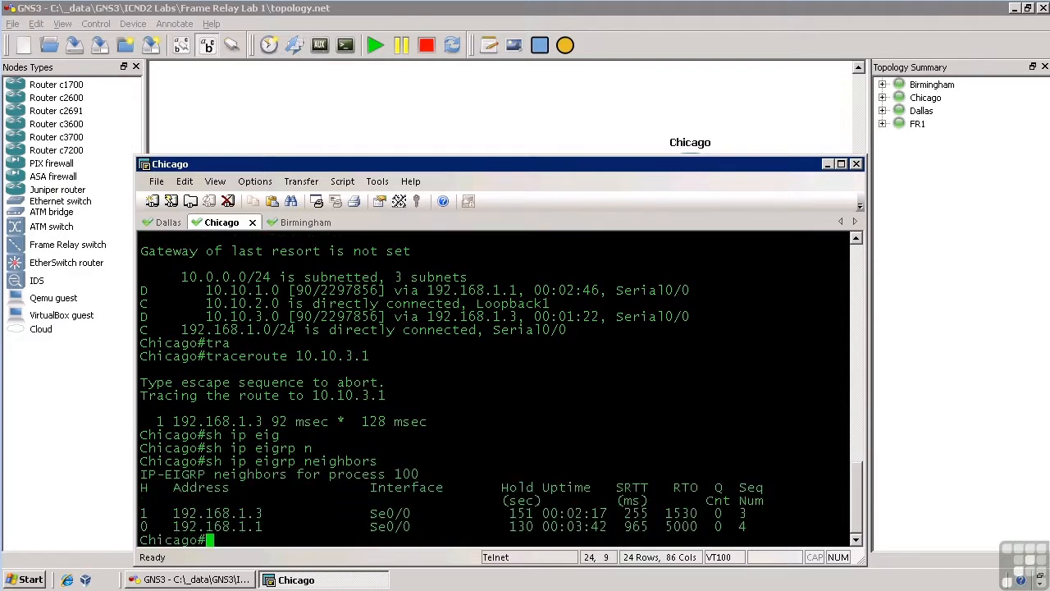